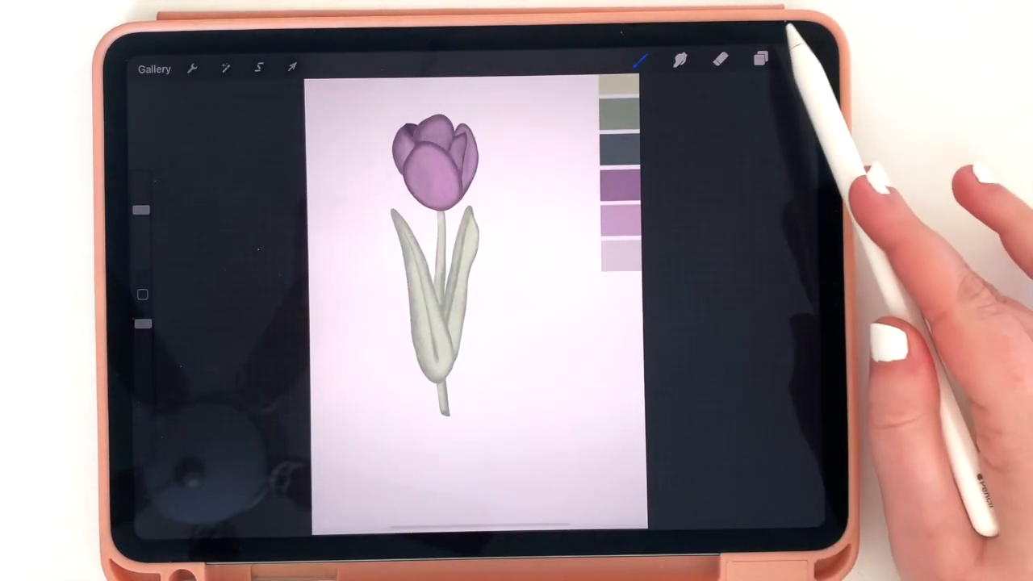
# Step: Review the tulip artwork's layers in the Layers panel, then return to the Gallery
pyautogui.click(760, 58)
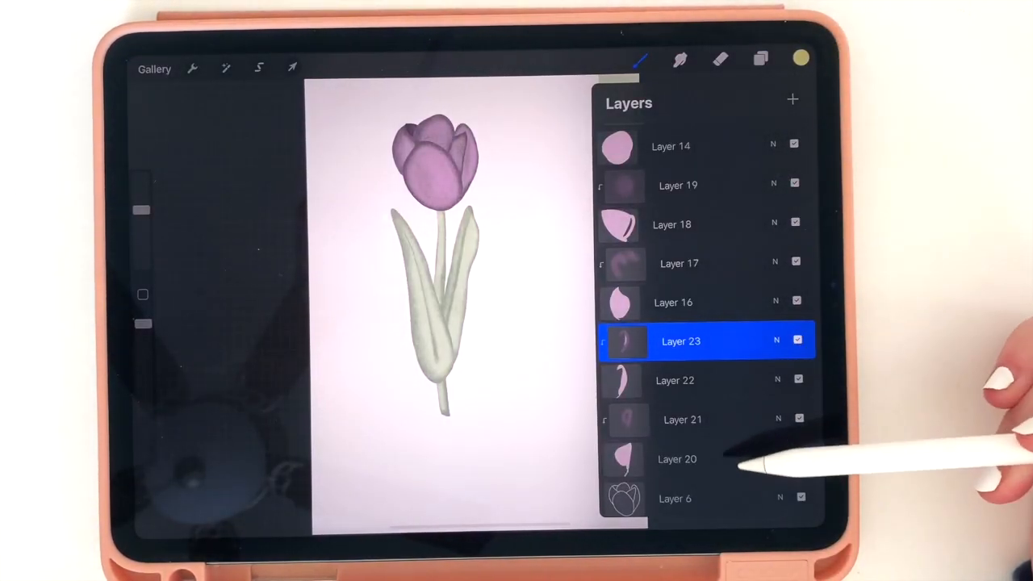
pyautogui.scroll(-3)
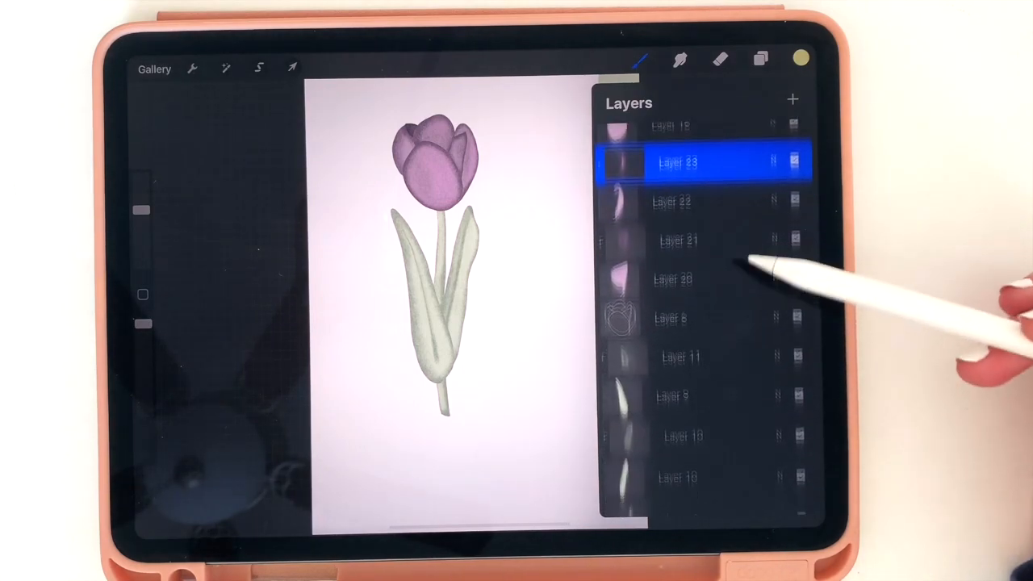
pyautogui.scroll(-3)
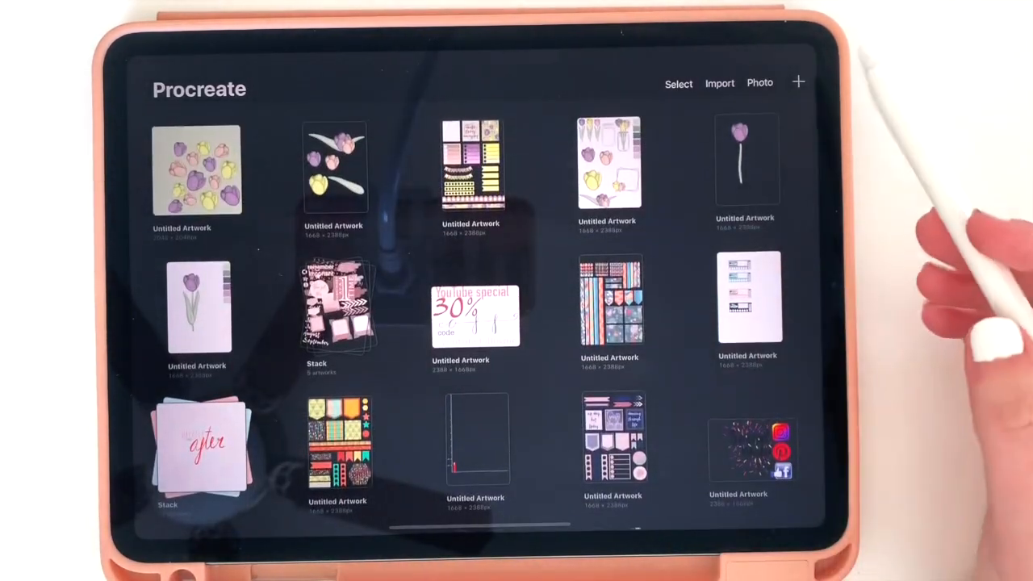
pyautogui.click(798, 82)
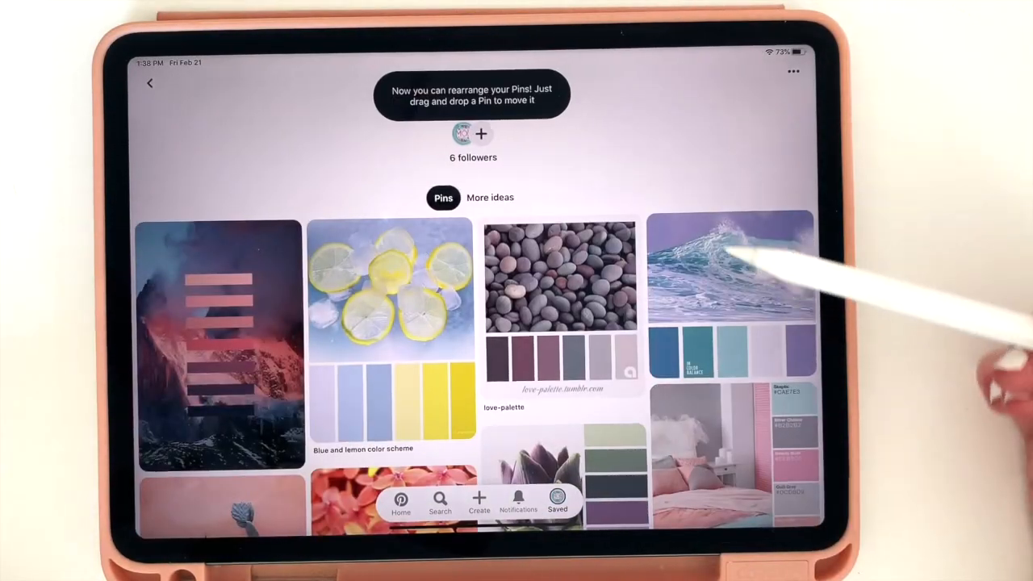
pyautogui.moveTo(726, 250)
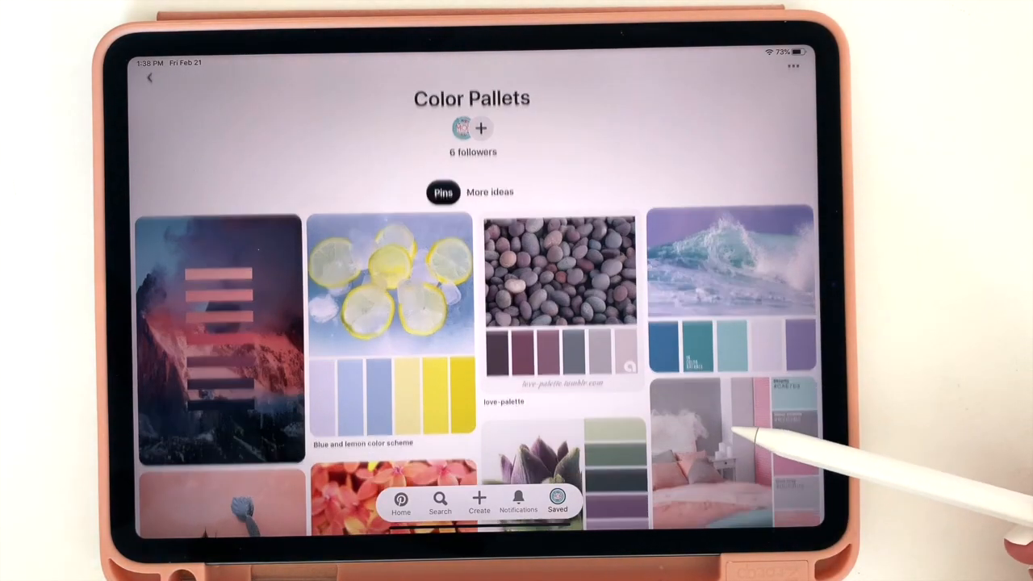
pyautogui.scroll(-3)
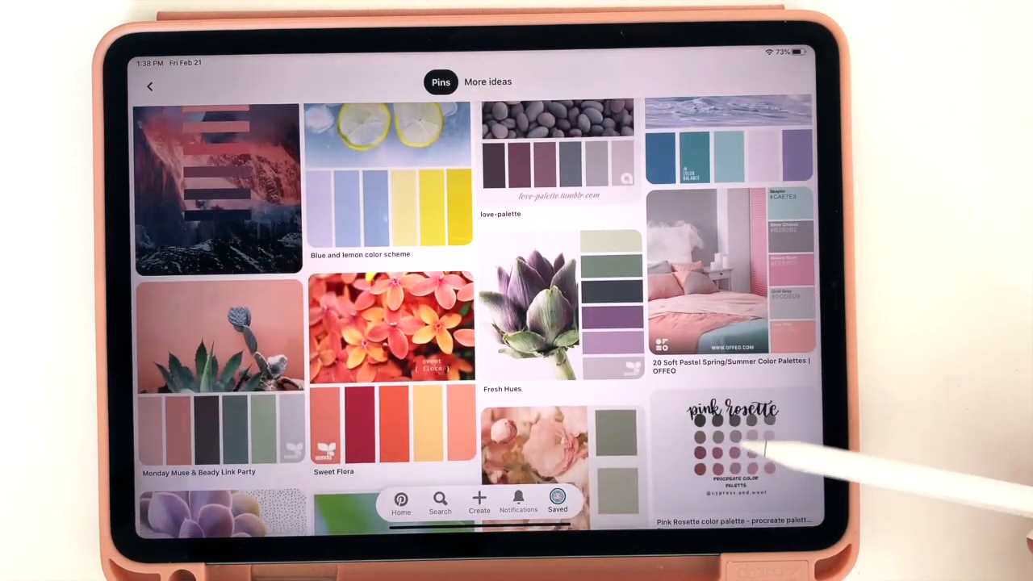
pyautogui.scroll(3)
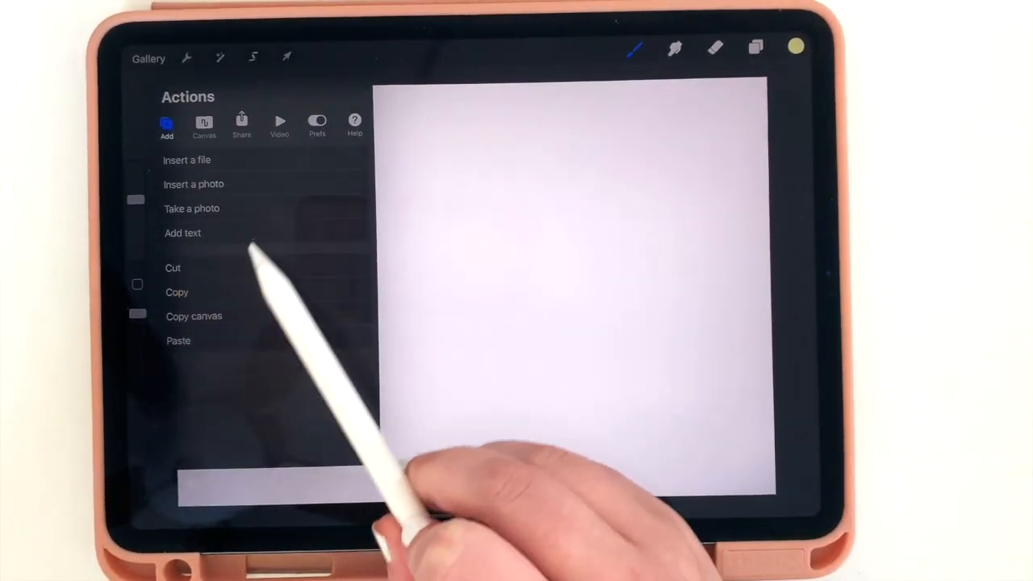
# Step: Import the Sweet Flora palette image from Pinterest, shrink it and move it to the top-left corner
pyautogui.click(193, 184)
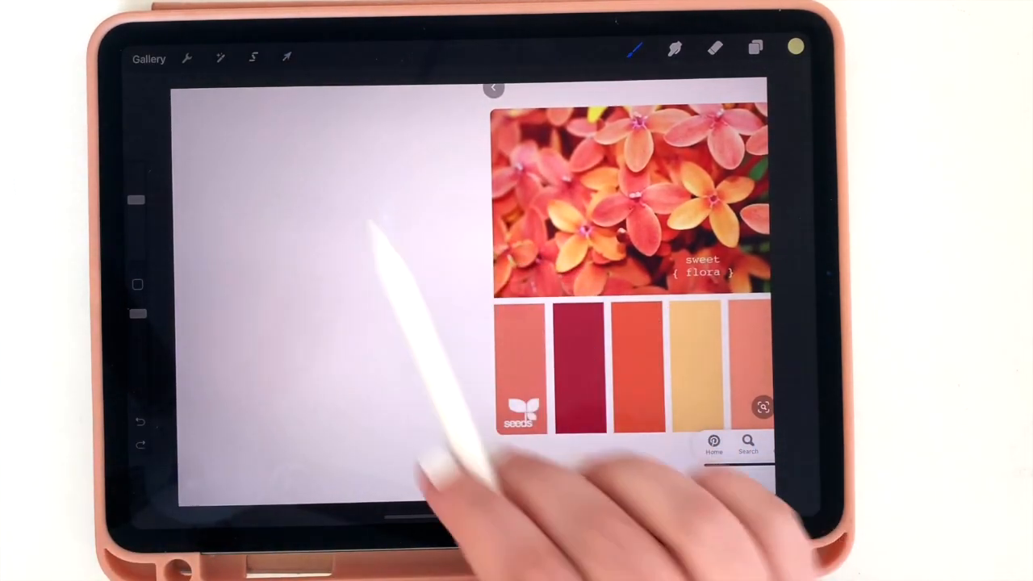
pyautogui.click(286, 57)
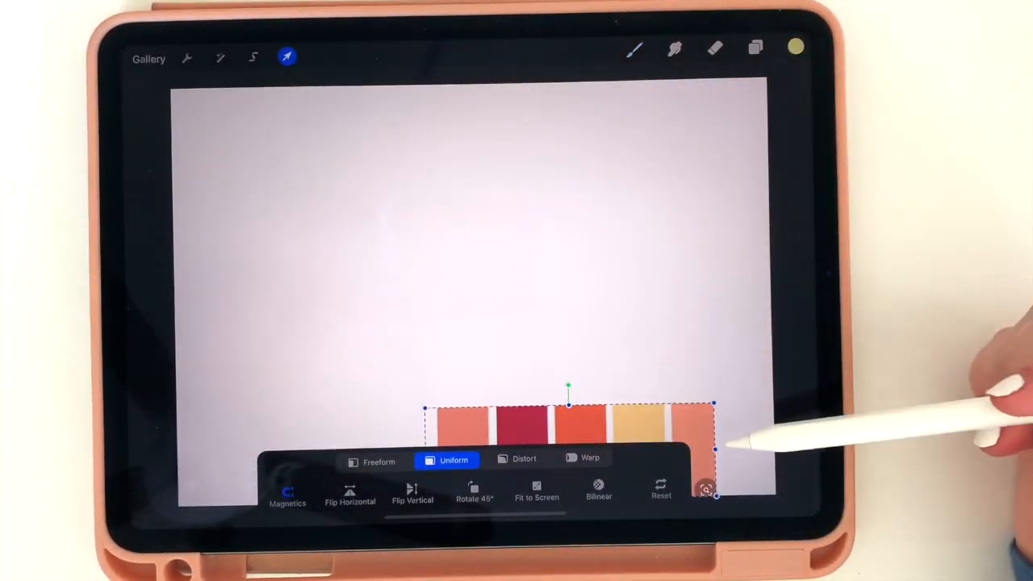
pyautogui.moveTo(568, 427); pyautogui.dragTo(314, 169)
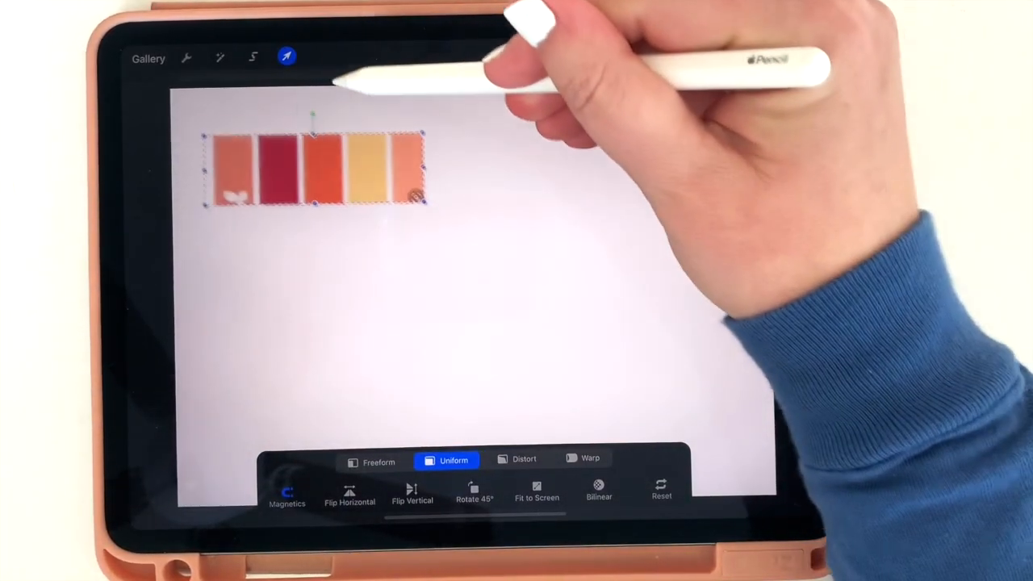
pyautogui.moveTo(315, 169); pyautogui.dragTo(270, 121)
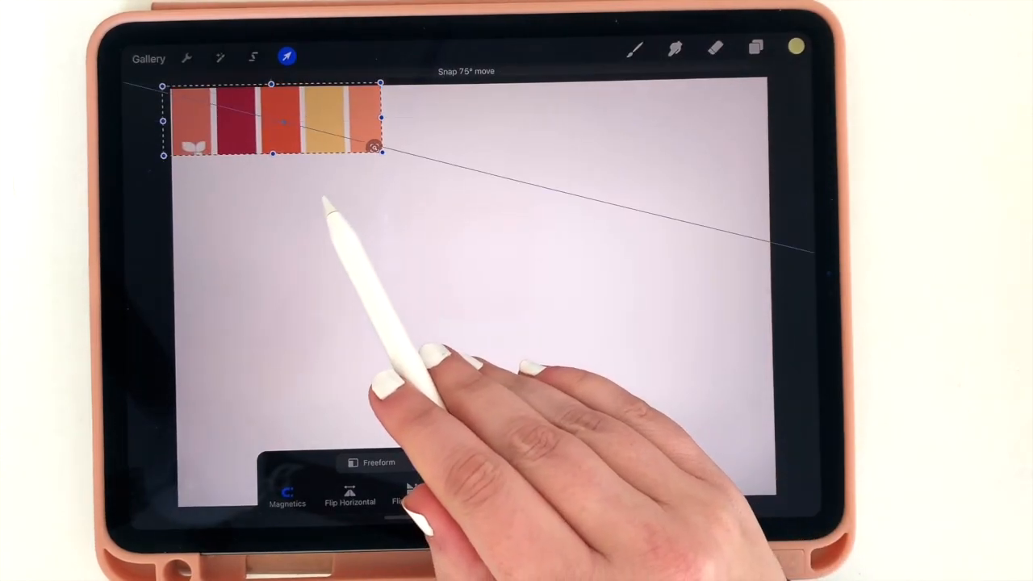
# Step: Add Layer 2 above the swatches, toggling the background colour and layer visibility off and back on
pyautogui.click(754, 48)
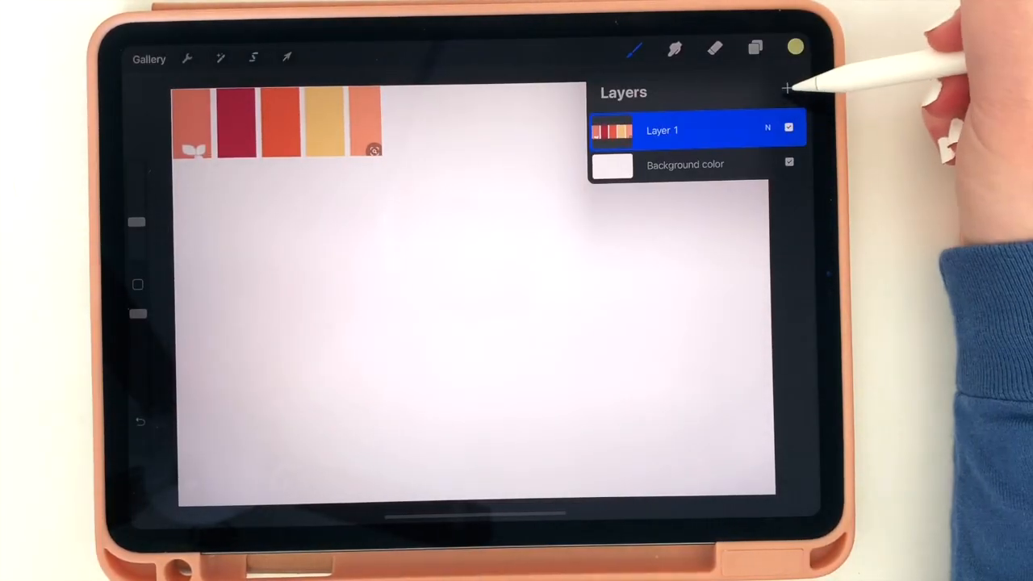
pyautogui.click(786, 88)
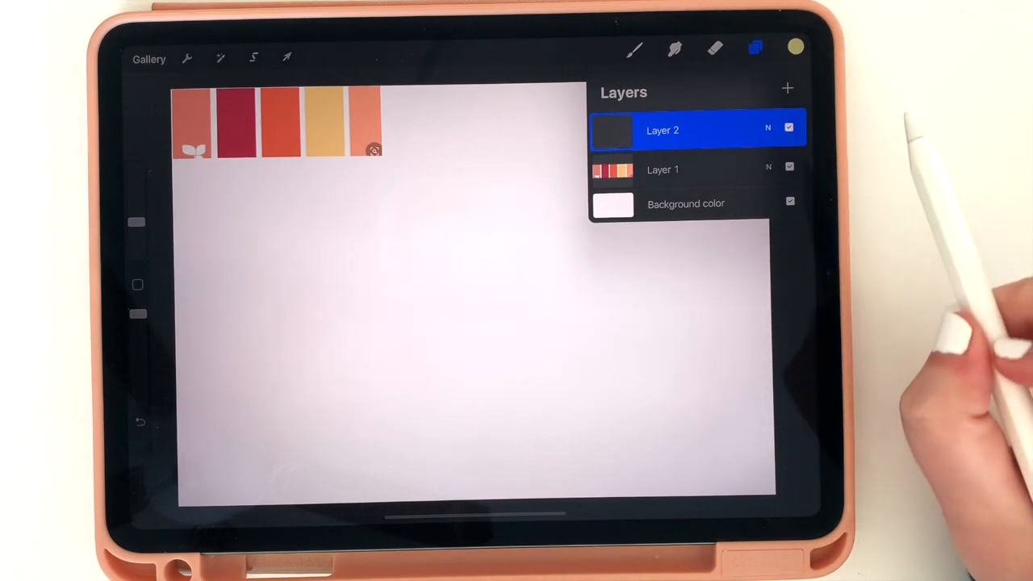
pyautogui.click(790, 201)
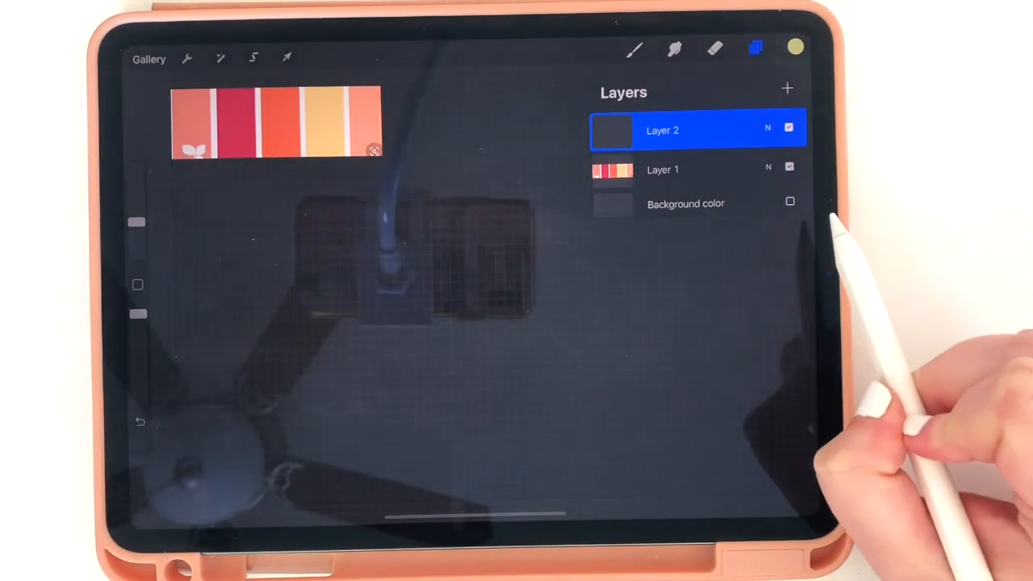
pyautogui.click(789, 201)
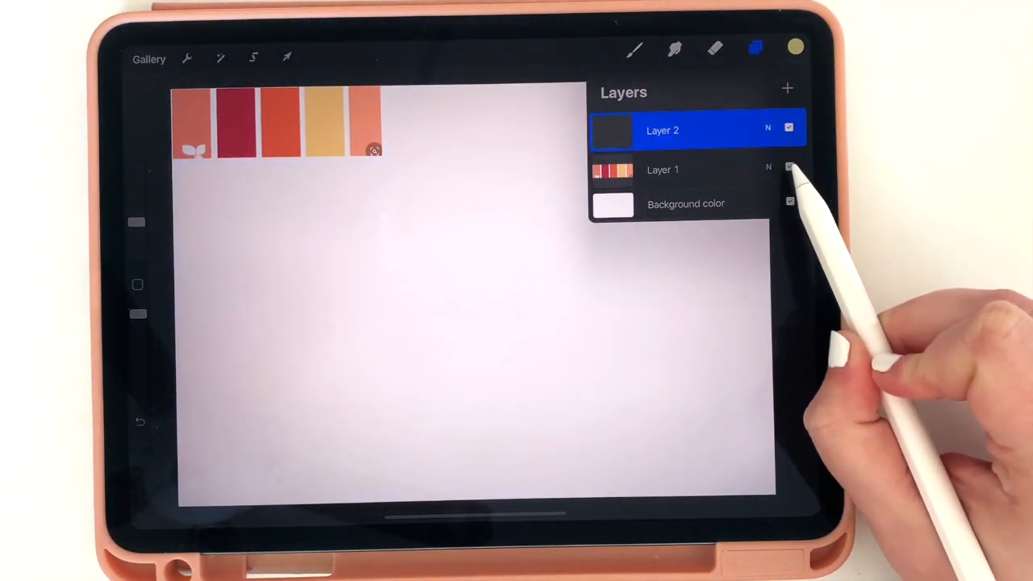
pyautogui.click(790, 169)
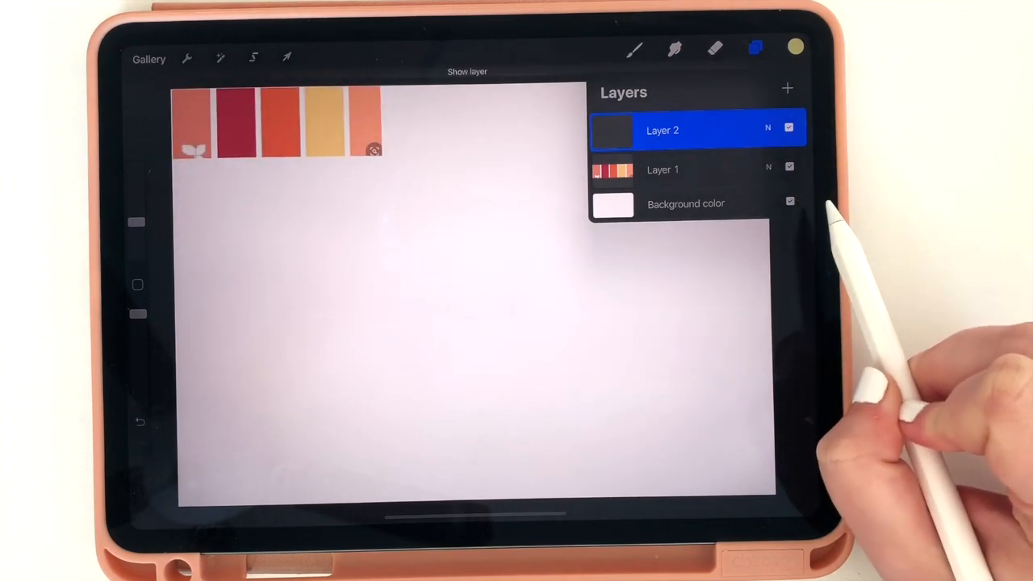
pyautogui.click(662, 170)
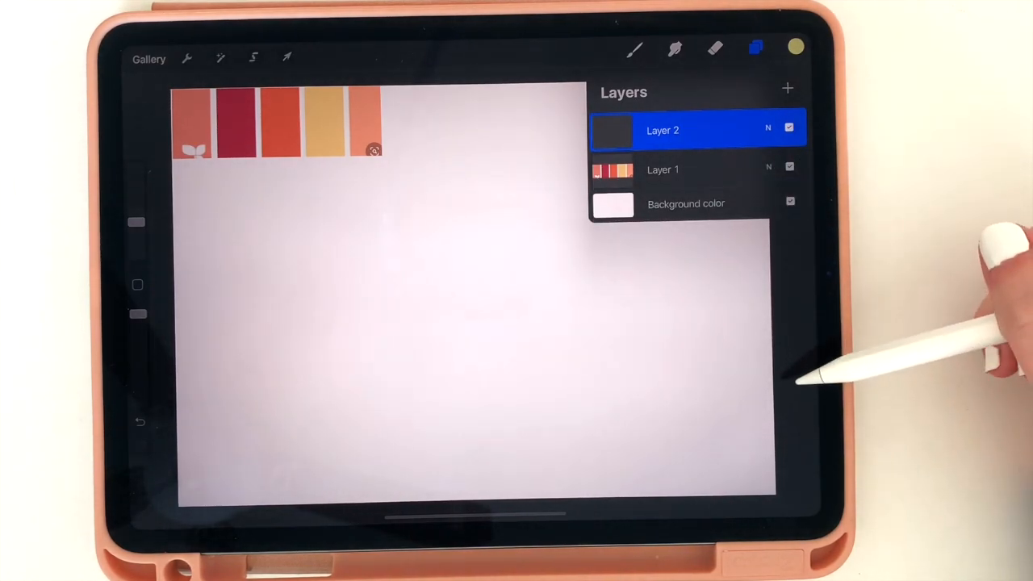
pyautogui.click(794, 47)
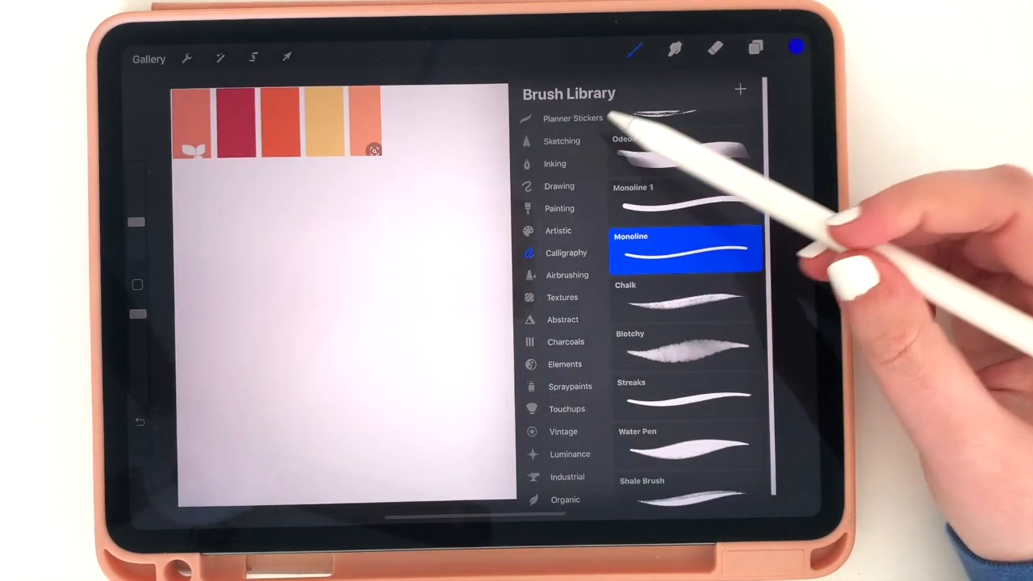
# Step: Sketch the planner with the Monoline brush: a QuickShape rectangle with the day letters down its left side
pyautogui.click(561, 140)
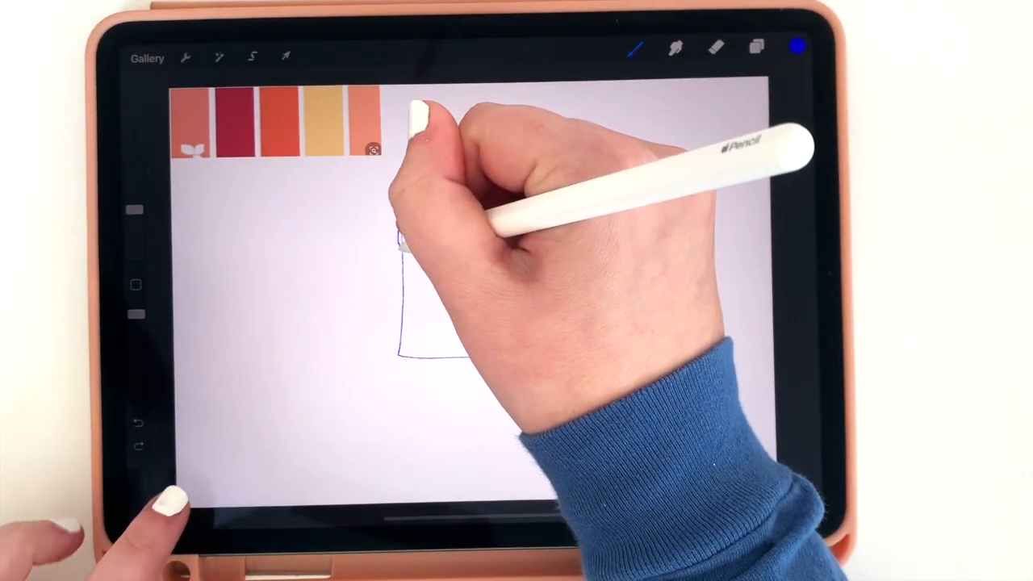
pyautogui.moveTo(399, 238); pyautogui.dragTo(455, 355)
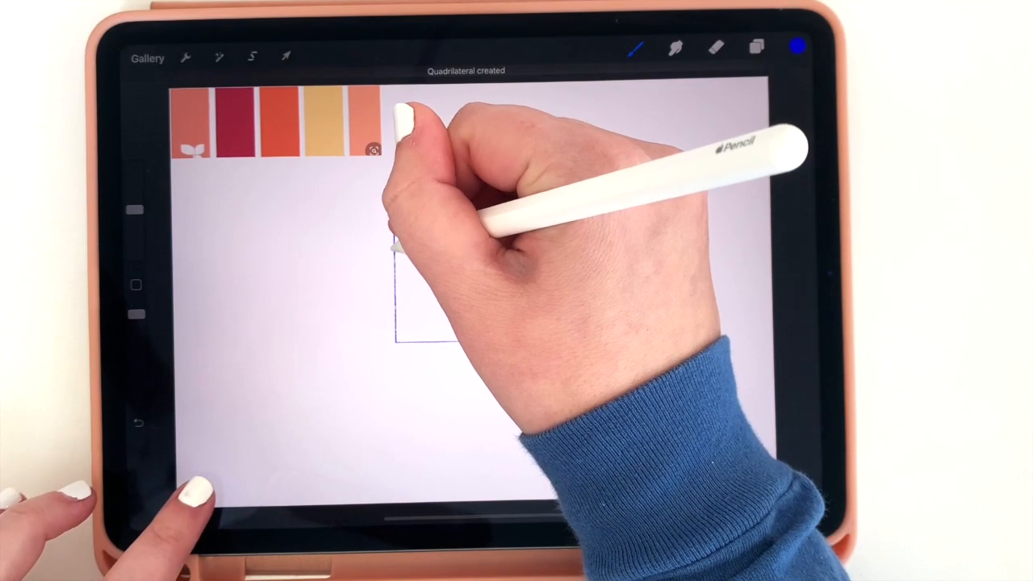
pyautogui.click(756, 46)
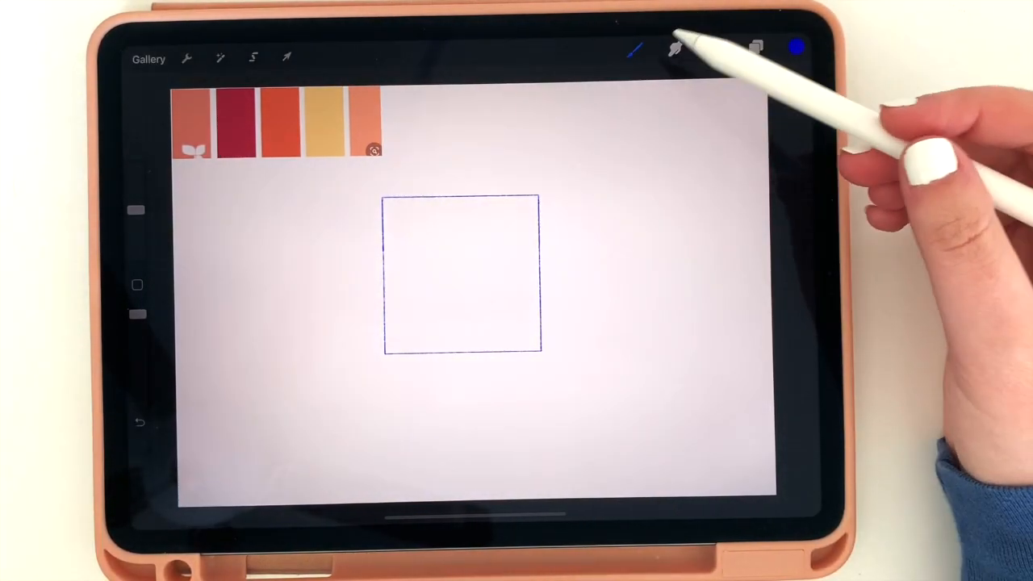
pyautogui.click(286, 57)
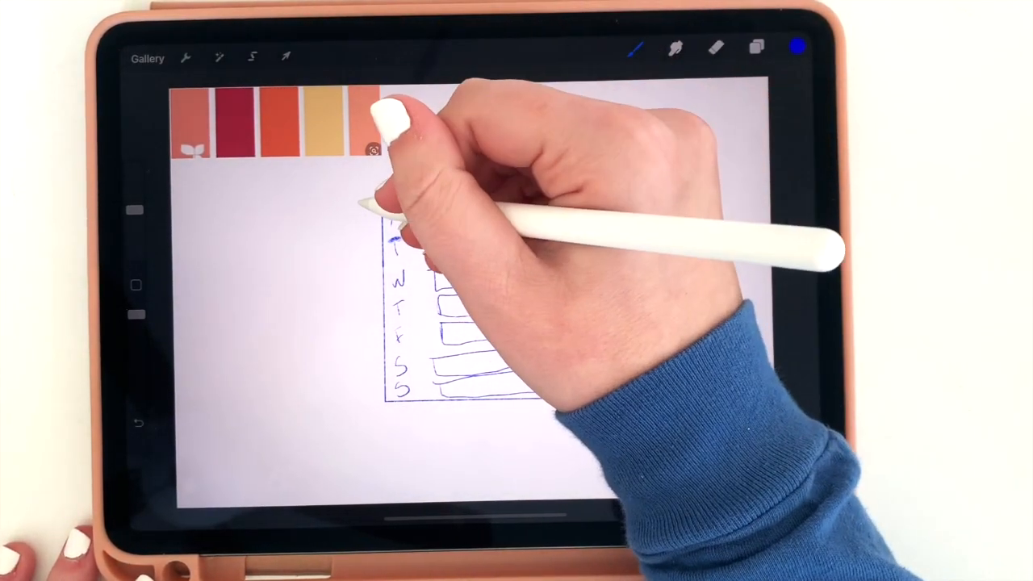
pyautogui.moveTo(395, 242); pyautogui.dragTo(395, 161)
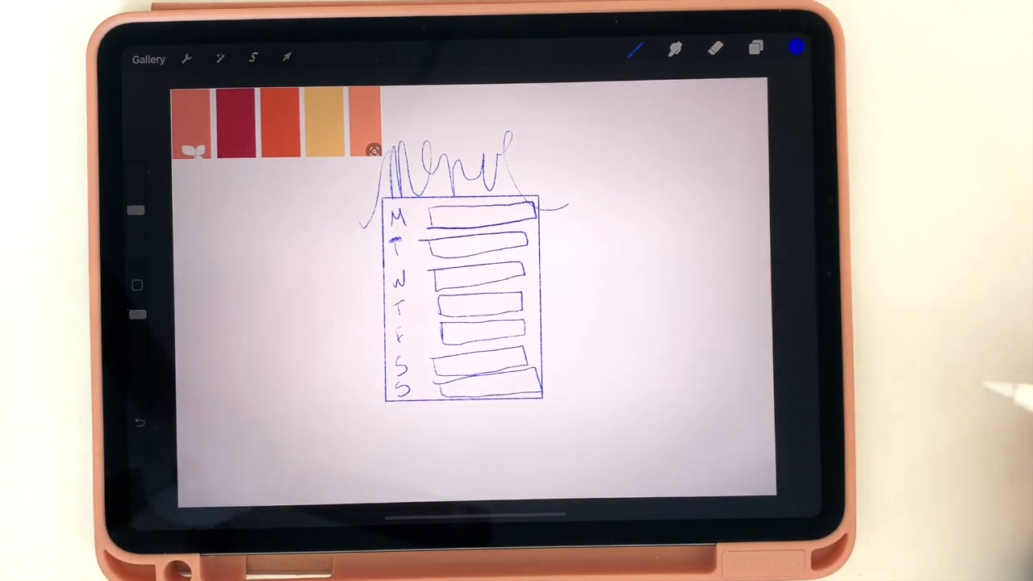
# Step: Add a third layer above the sketch and choose a brush to outline the sticker rectangle in coral
pyautogui.click(756, 49)
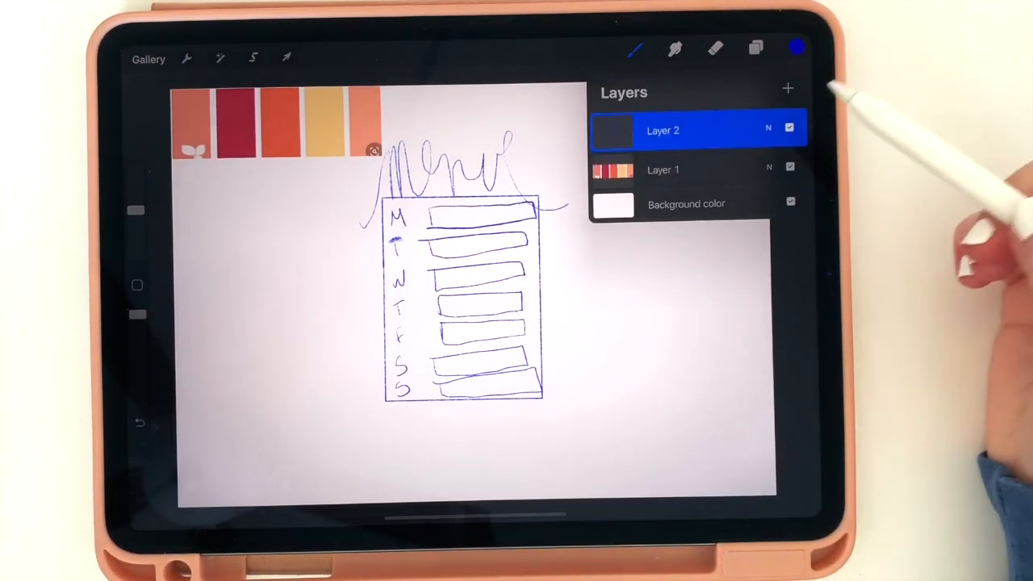
pyautogui.click(788, 88)
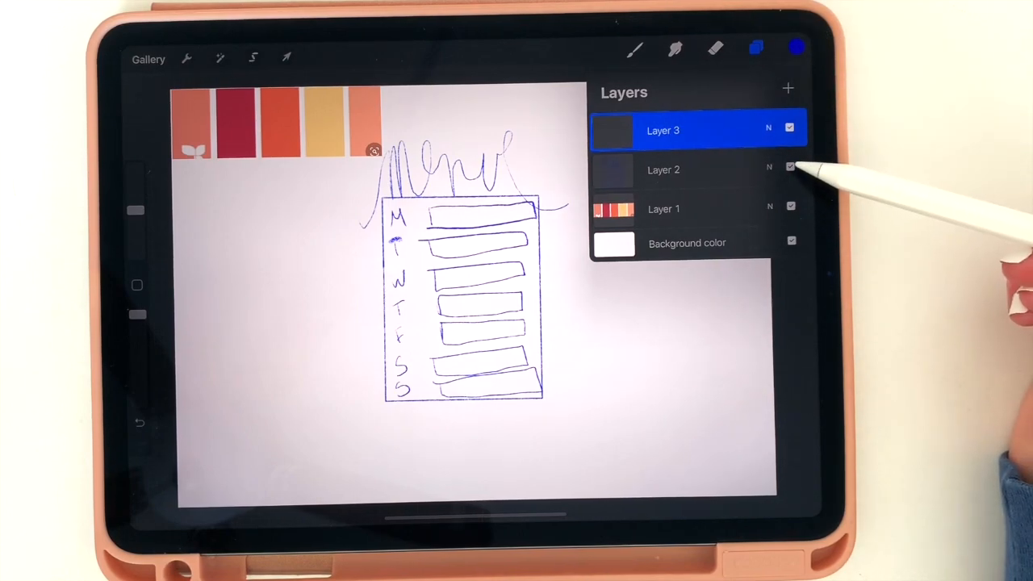
pyautogui.click(789, 167)
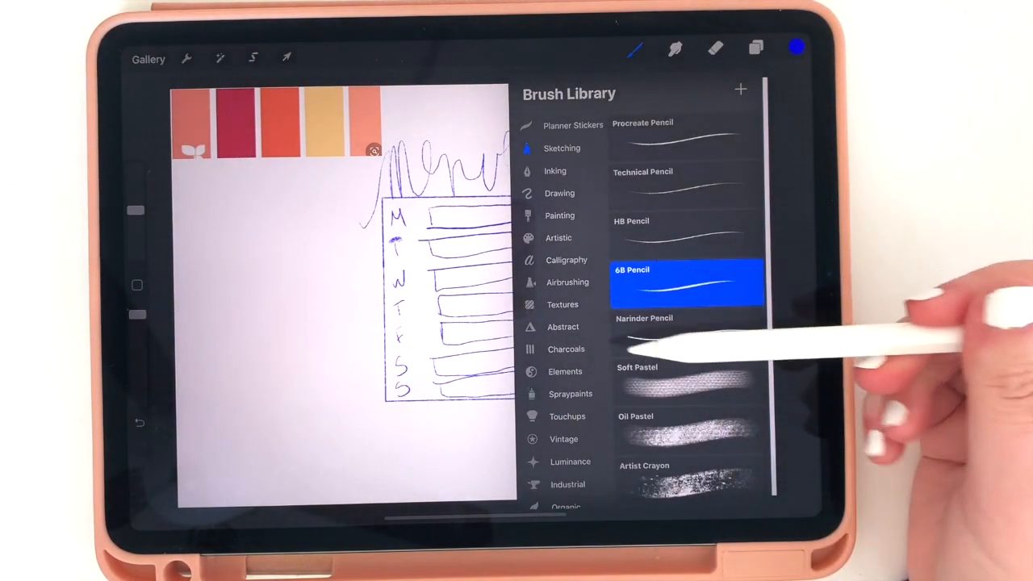
pyautogui.click(566, 260)
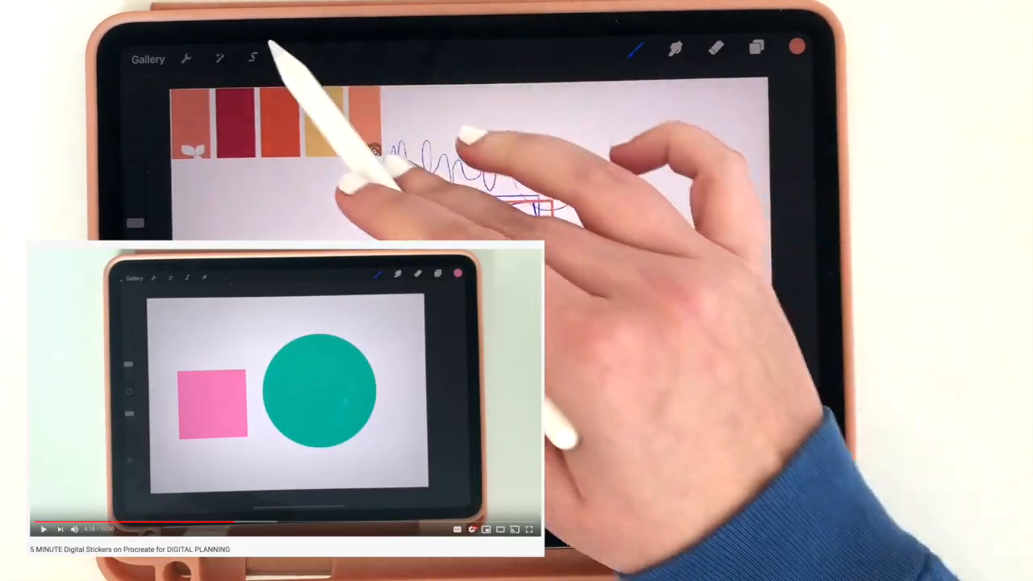
# Step: Fill the outlined rectangle with coral and add a new layer for the top bar
pyautogui.click(287, 57)
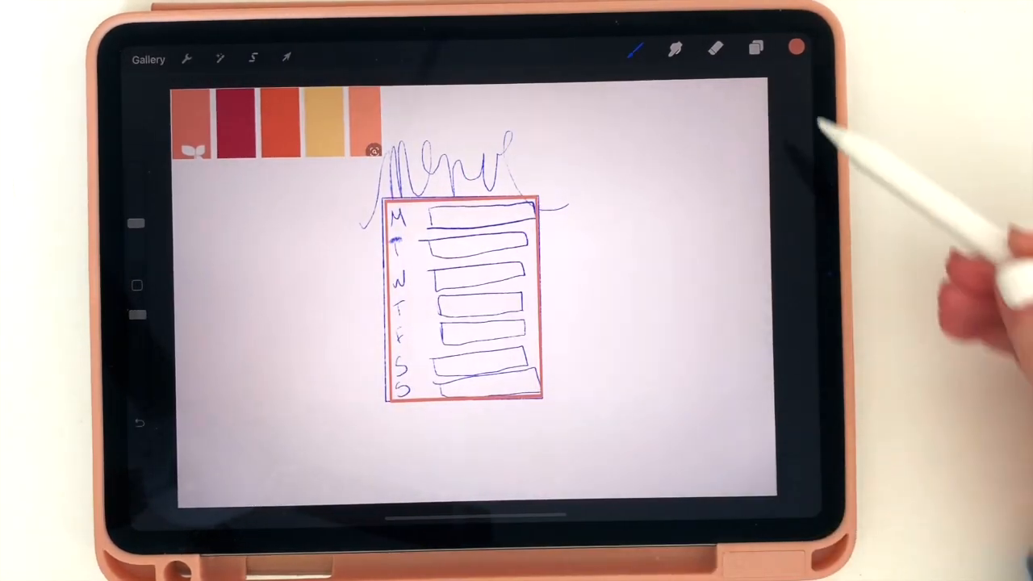
pyautogui.click(464, 299)
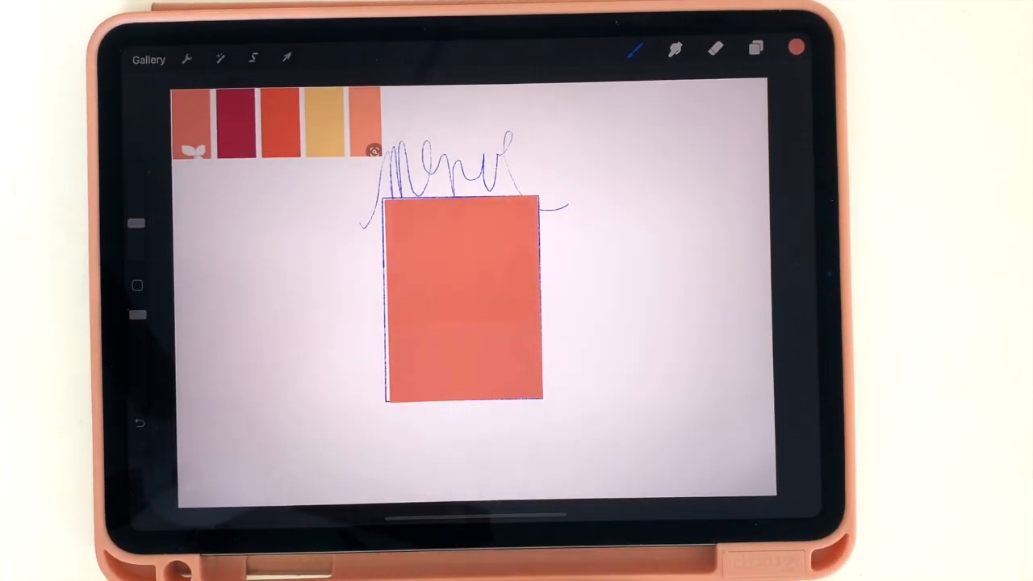
pyautogui.click(755, 49)
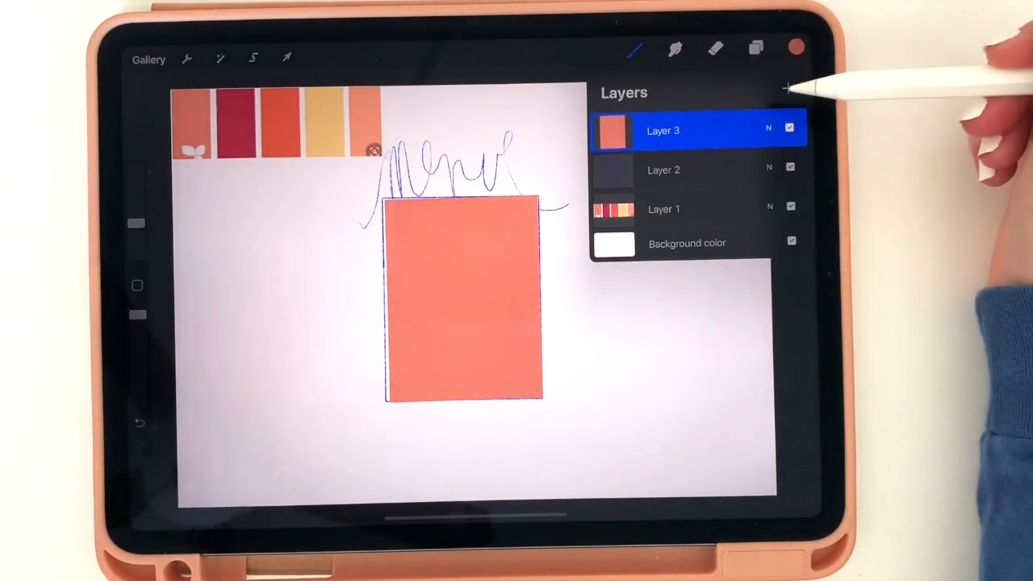
pyautogui.click(756, 48)
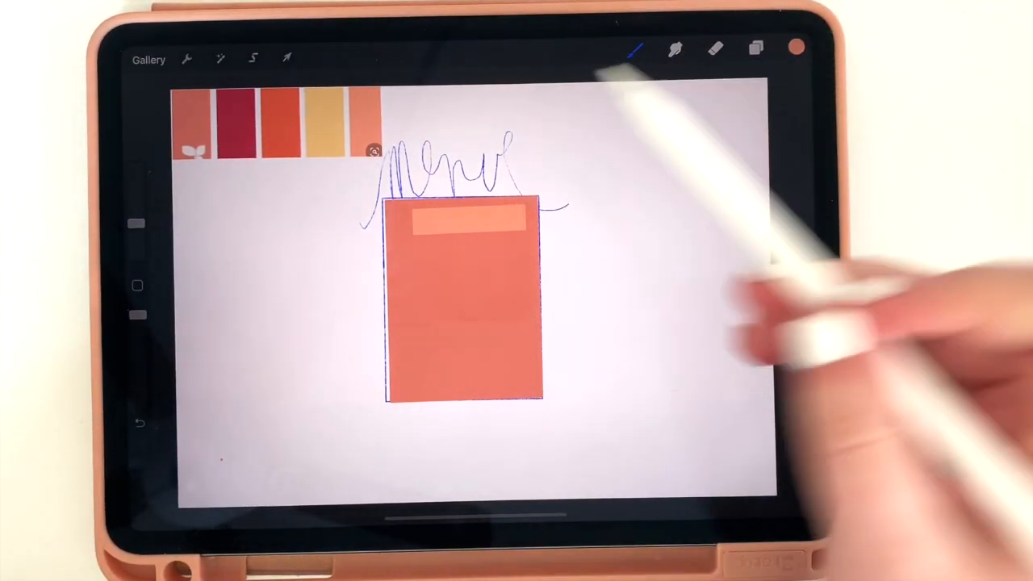
# Step: Reposition the light peach bar near the top of the sticker with Transform
pyautogui.click(287, 58)
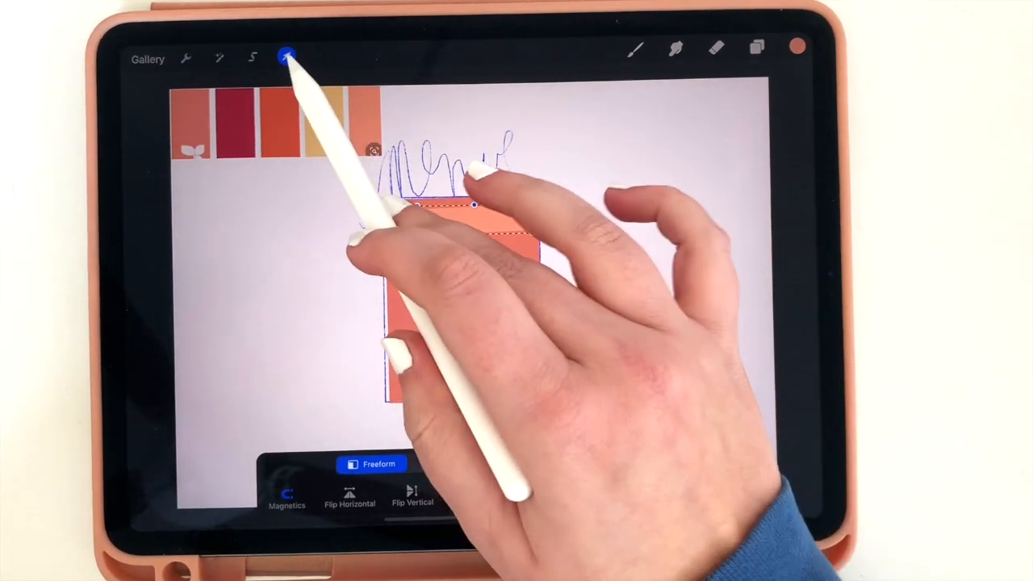
pyautogui.click(287, 58)
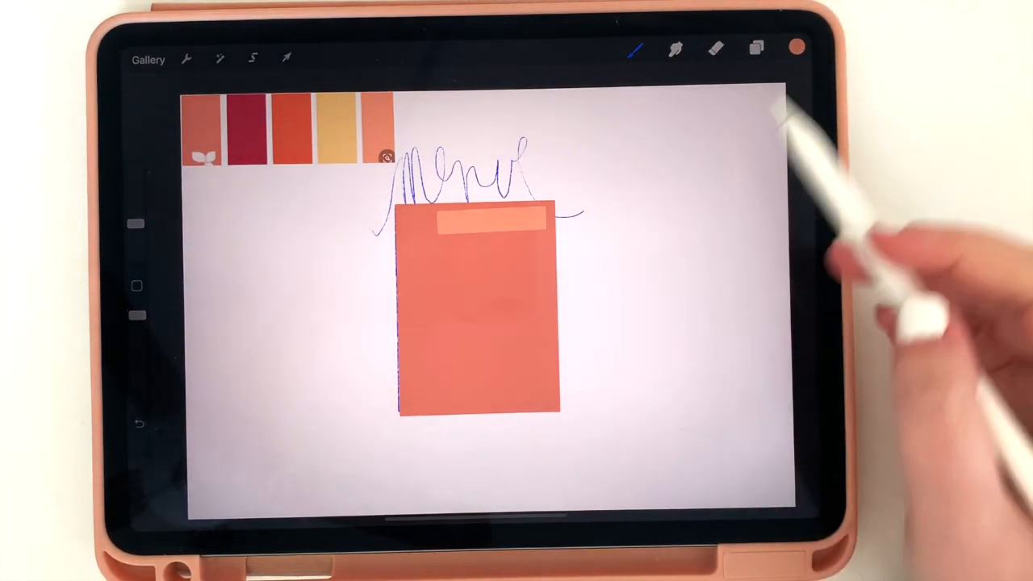
pyautogui.click(756, 49)
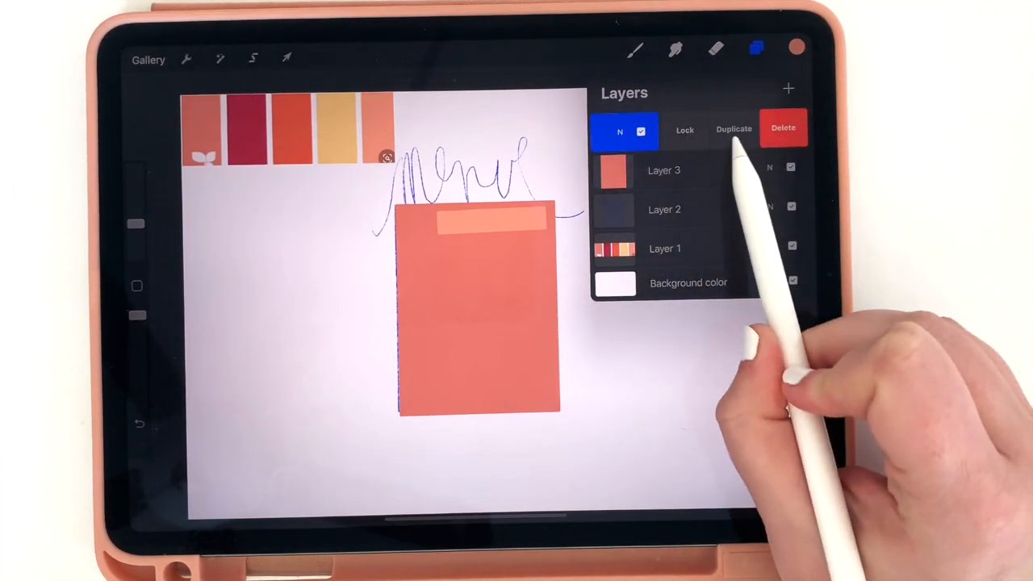
# Step: Duplicate the peach bar layer and move the copies down into evenly spaced rows on the sticker
pyautogui.click(733, 128)
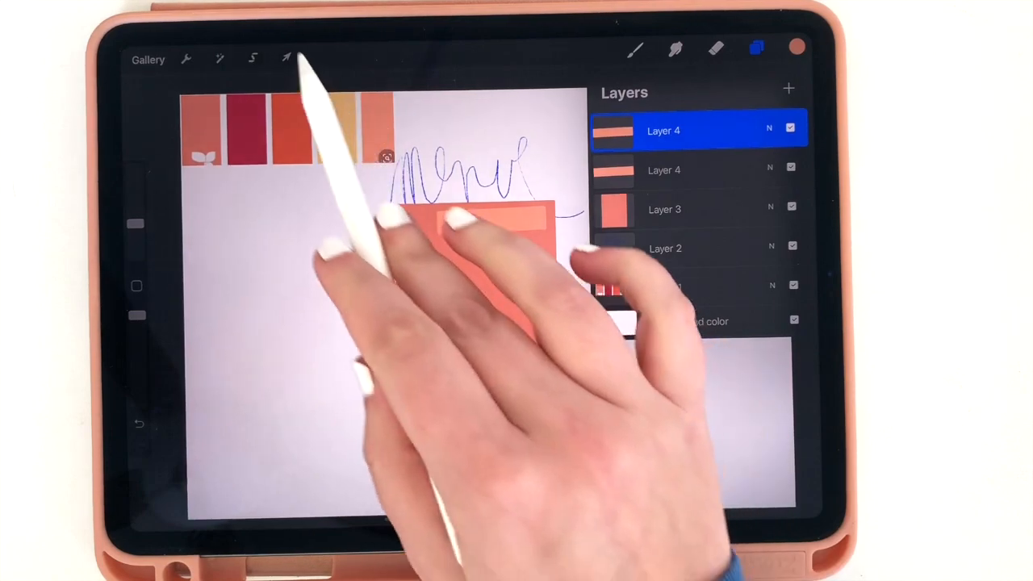
pyautogui.click(287, 57)
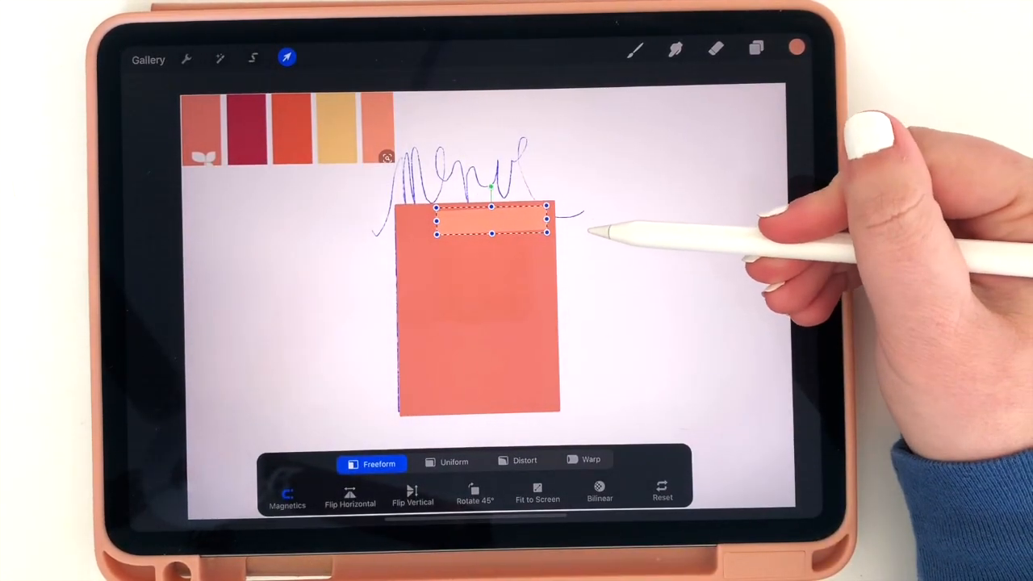
pyautogui.moveTo(490, 218); pyautogui.dragTo(491, 250)
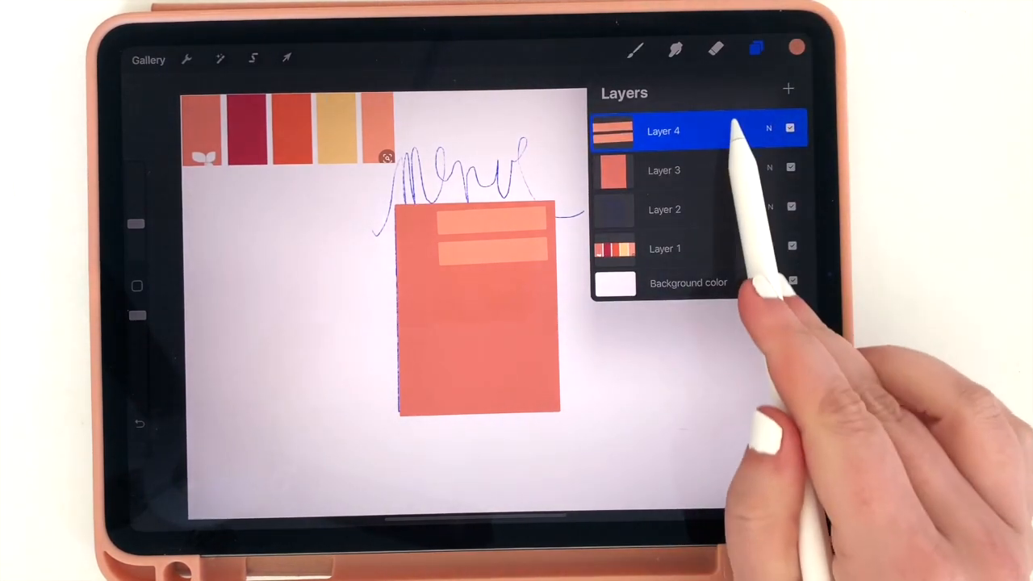
pyautogui.click(286, 57)
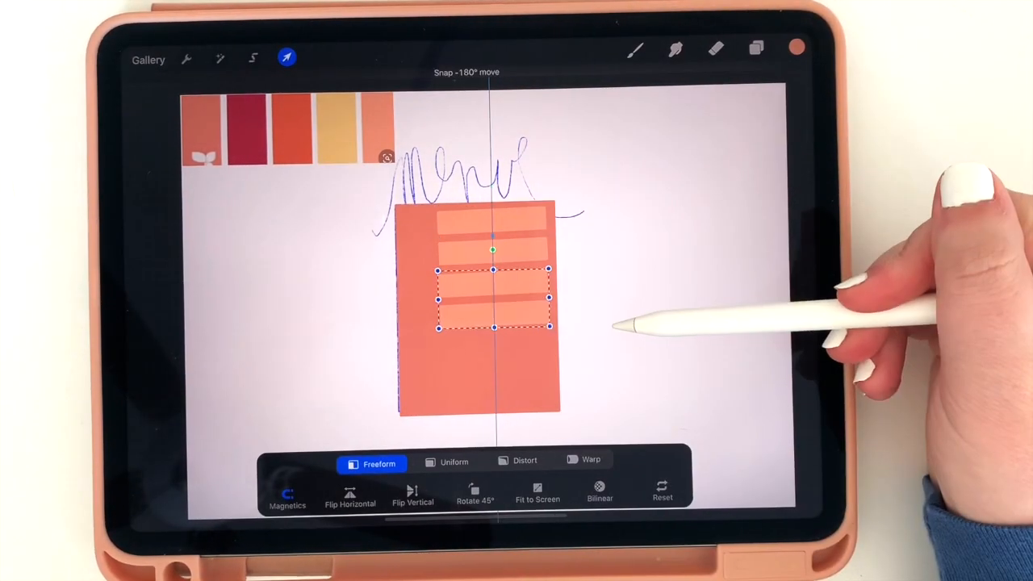
pyautogui.moveTo(493, 299); pyautogui.dragTo(496, 359)
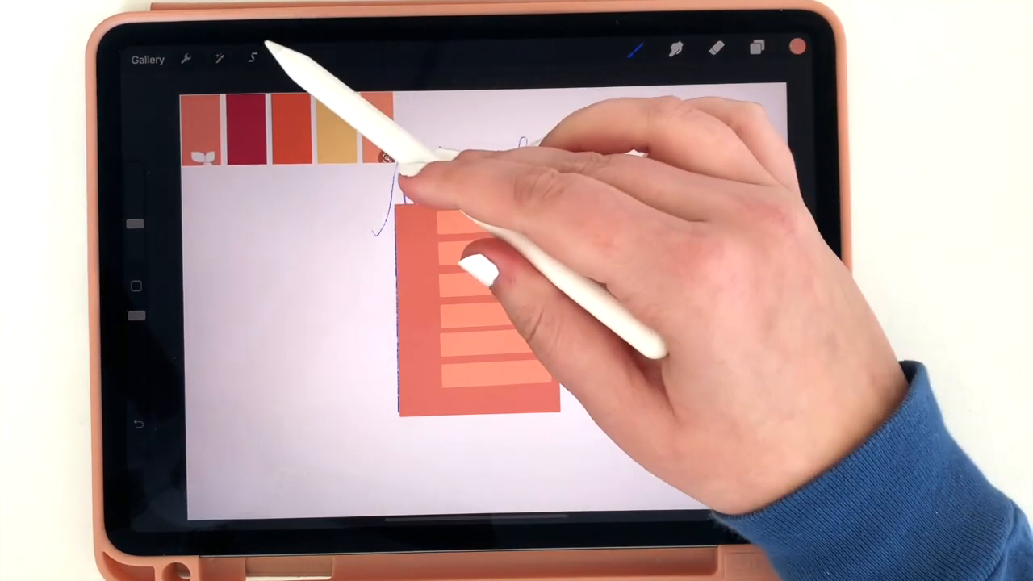
pyautogui.click(287, 58)
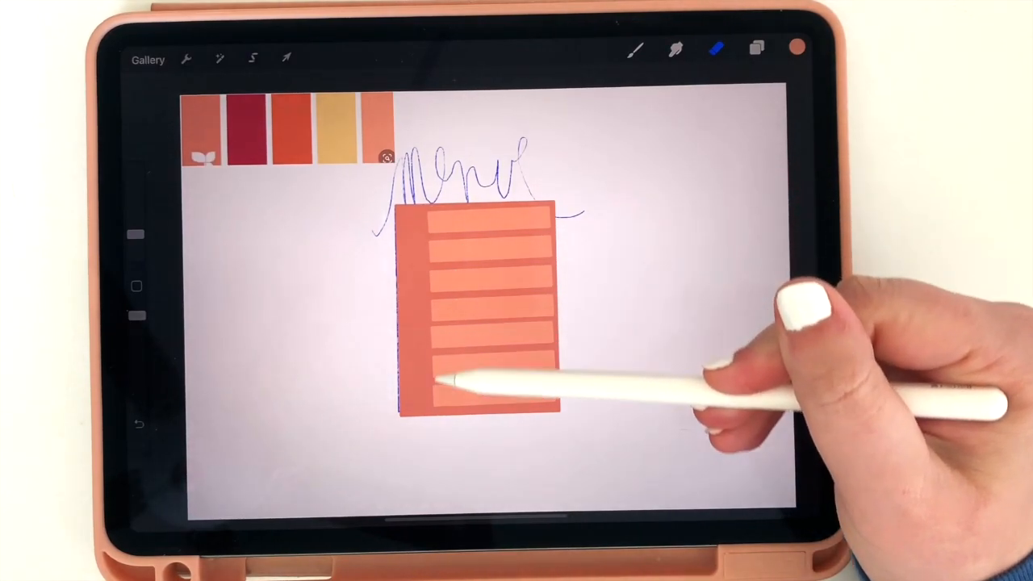
# Step: Erase and tidy the bars' left ends to leave a margin for the day letters
pyautogui.click(717, 50)
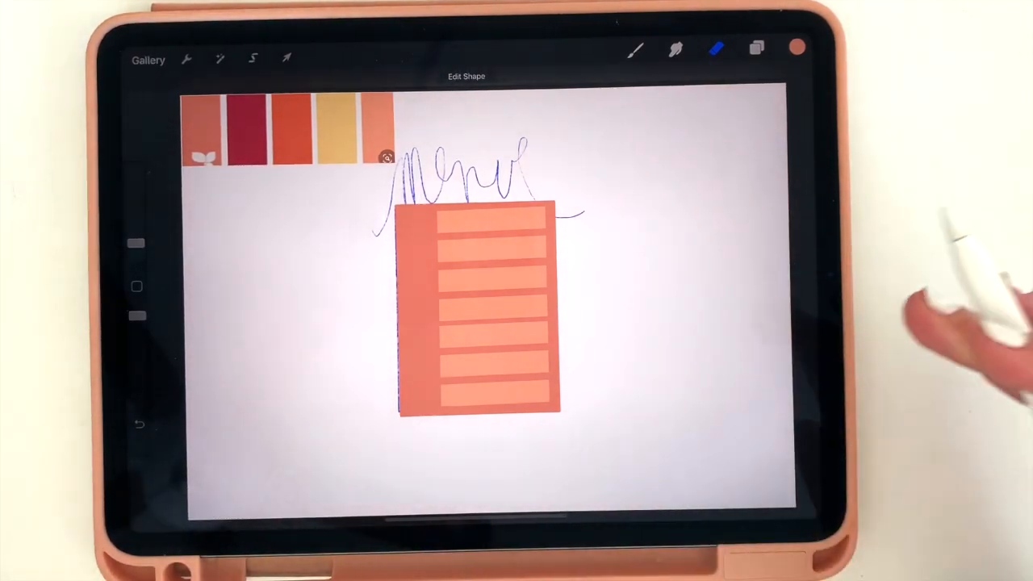
pyautogui.click(287, 58)
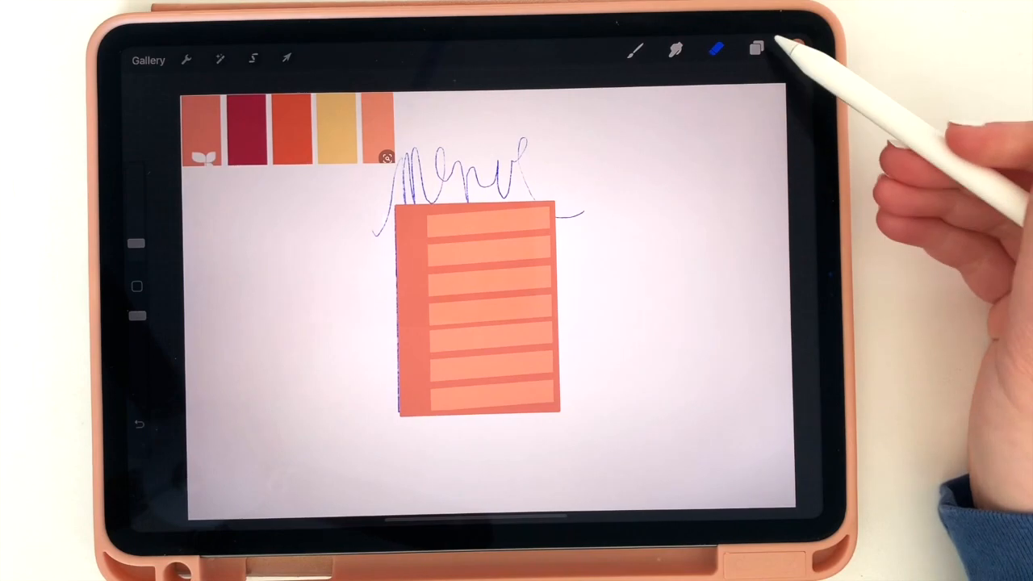
pyautogui.click(756, 48)
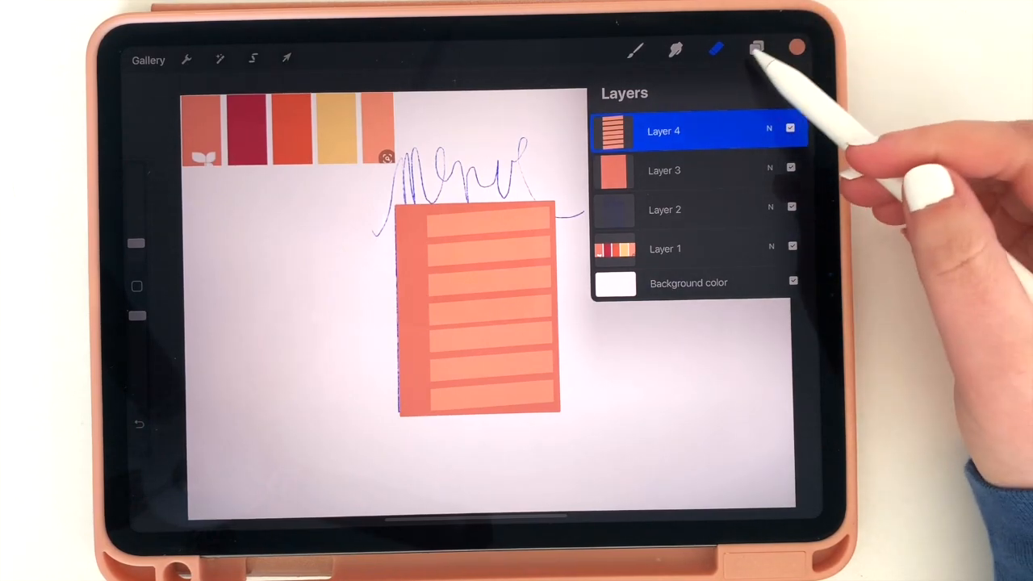
pyautogui.click(756, 49)
pyautogui.write('M')
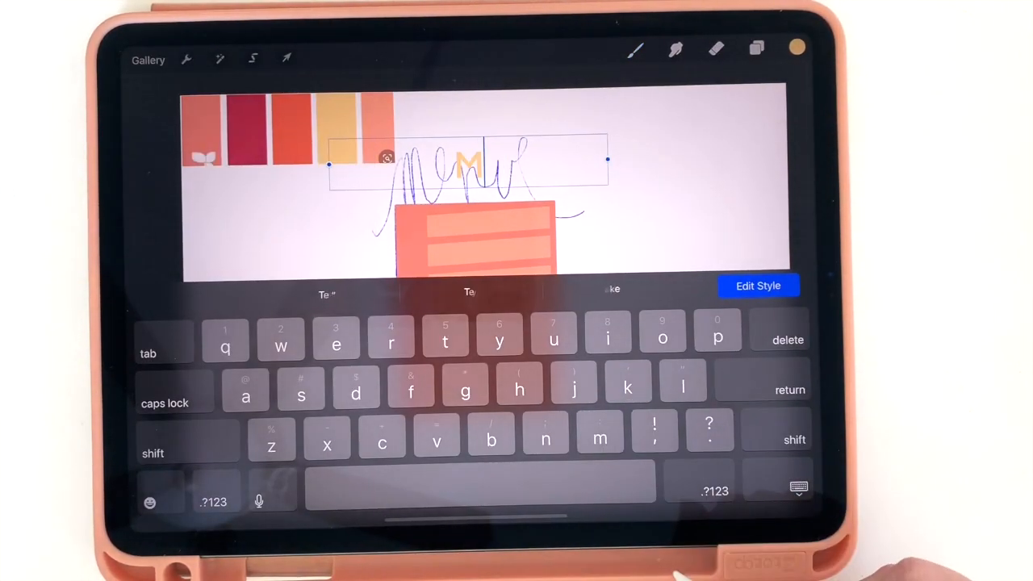
# Step: Style the letter M in a script font, shrink it and place it beside the first bar
pyautogui.click(757, 285)
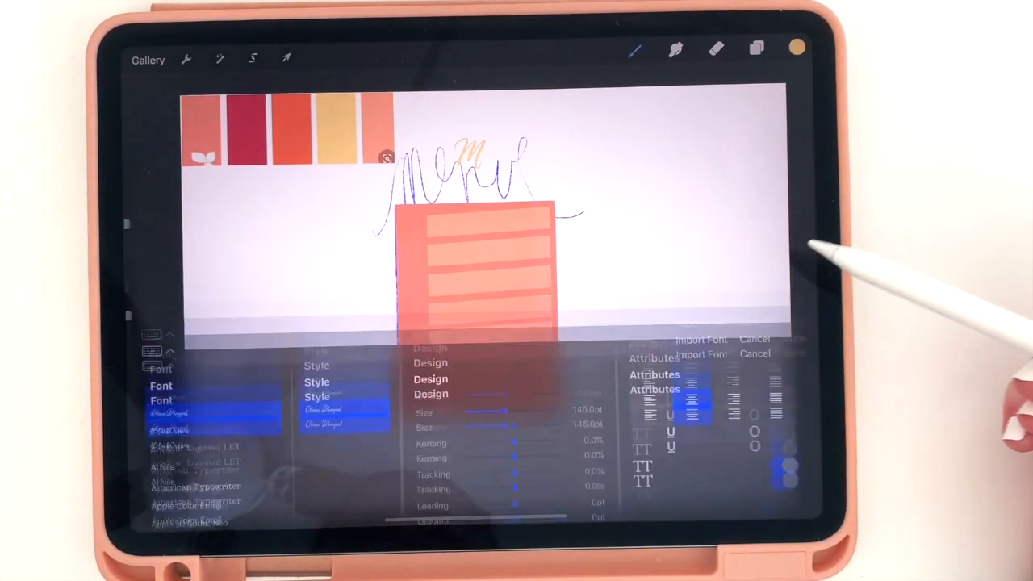
pyautogui.click(287, 58)
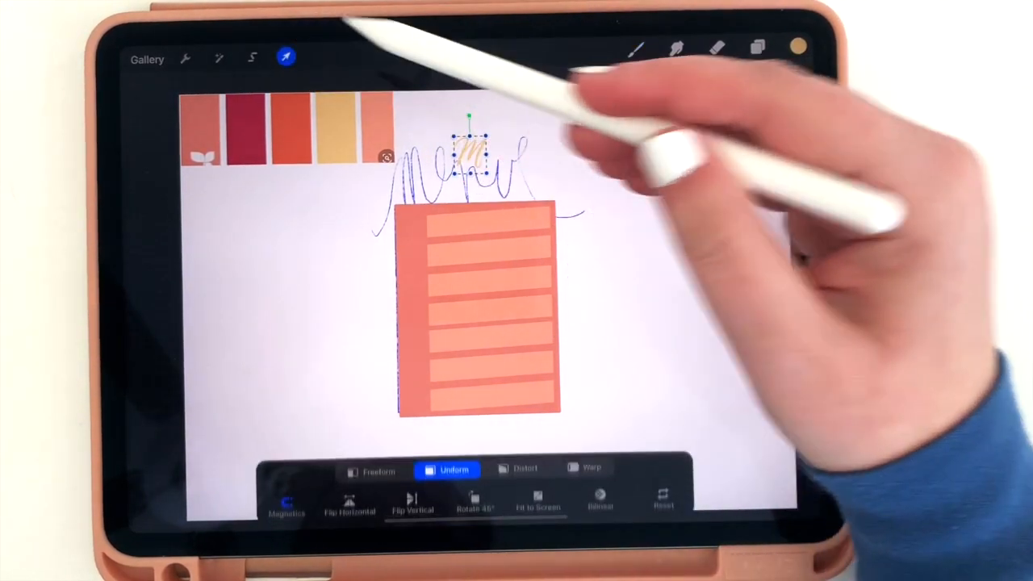
pyautogui.moveTo(466, 153); pyautogui.dragTo(400, 222)
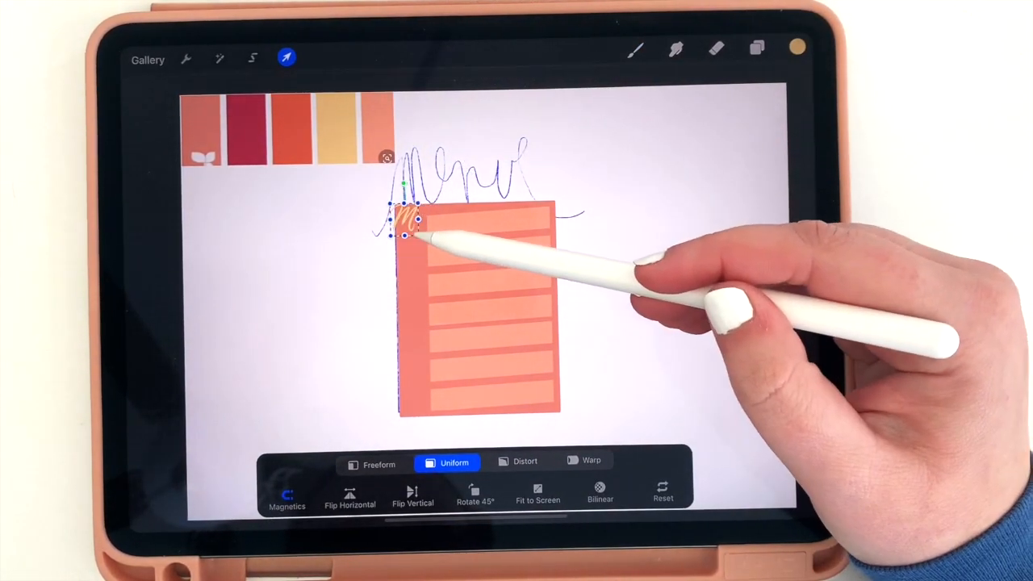
pyautogui.moveTo(411, 226); pyautogui.dragTo(411, 234)
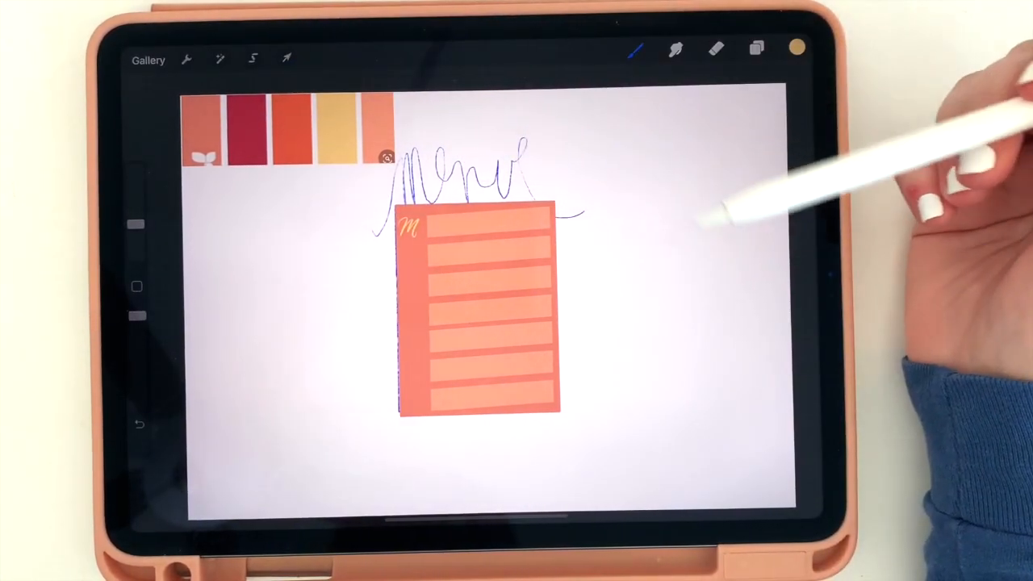
# Step: Add the remaining day letters T, W, T, F, S, S down the left margin via Actions > Add text
pyautogui.click(186, 58)
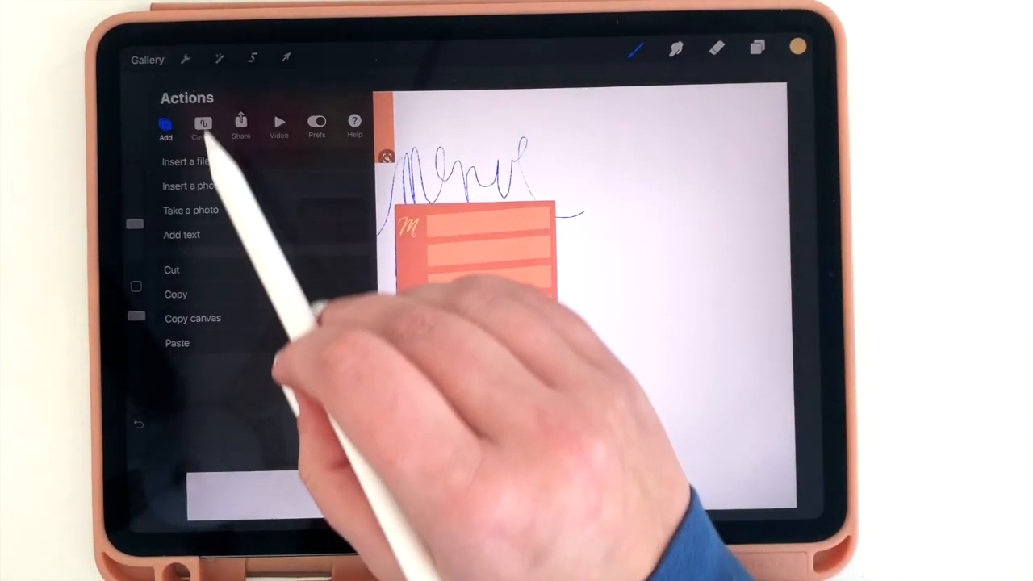
pyautogui.click(182, 234)
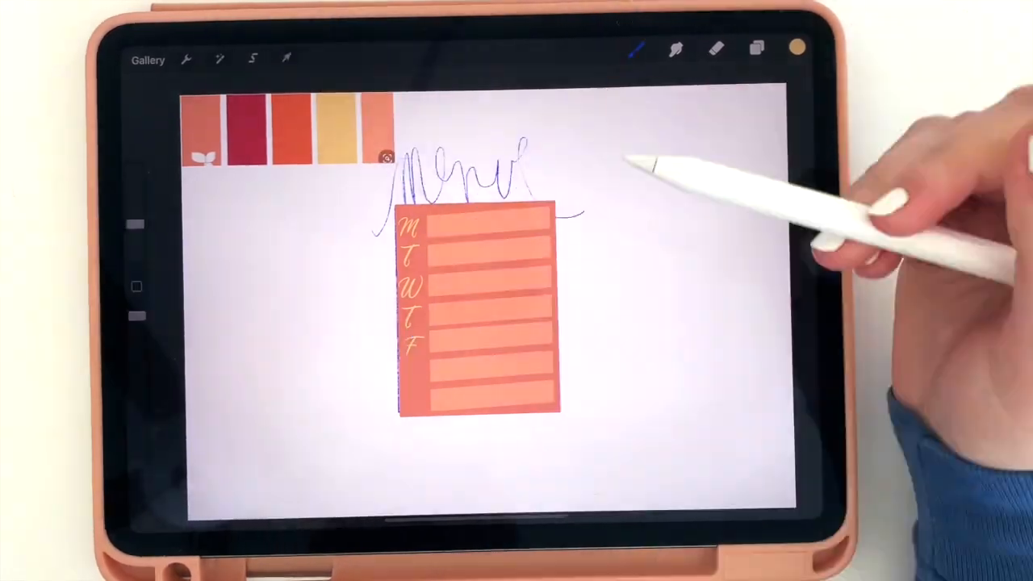
pyautogui.click(287, 58)
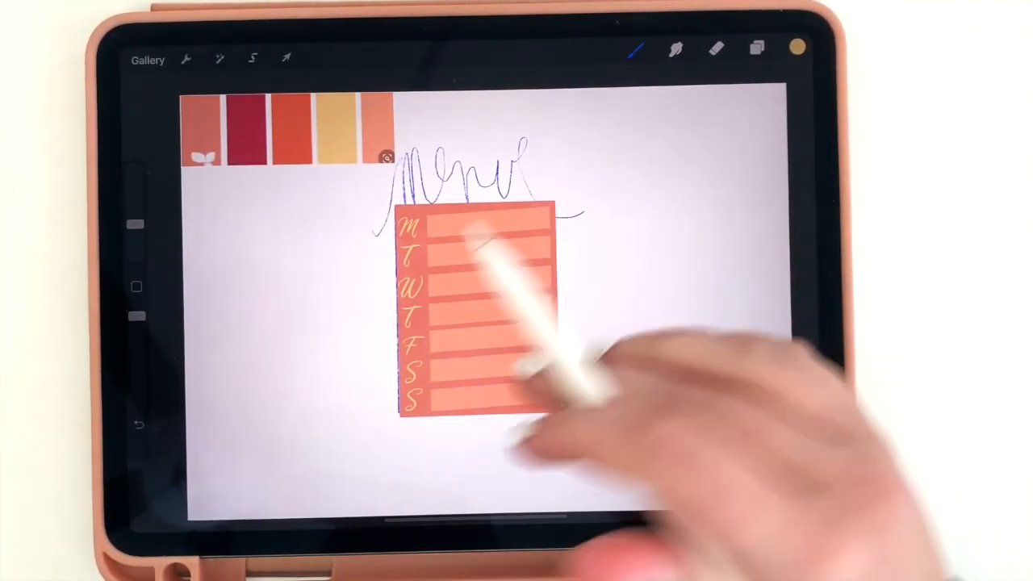
pyautogui.click(756, 49)
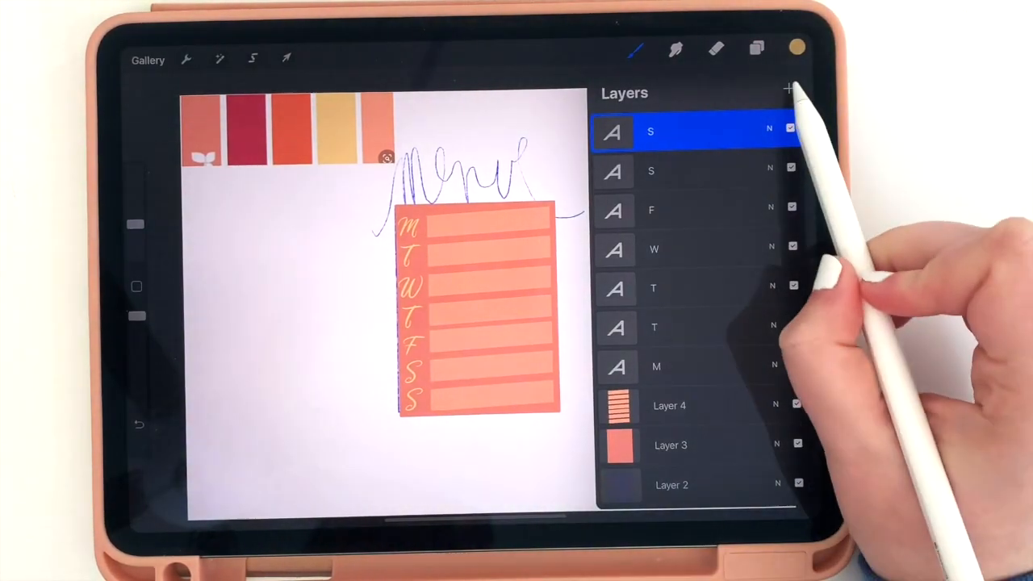
# Step: Hand-letter the word menu in burgundy with the IPL Gracie calligraphy brush over the sketch
pyautogui.click(788, 88)
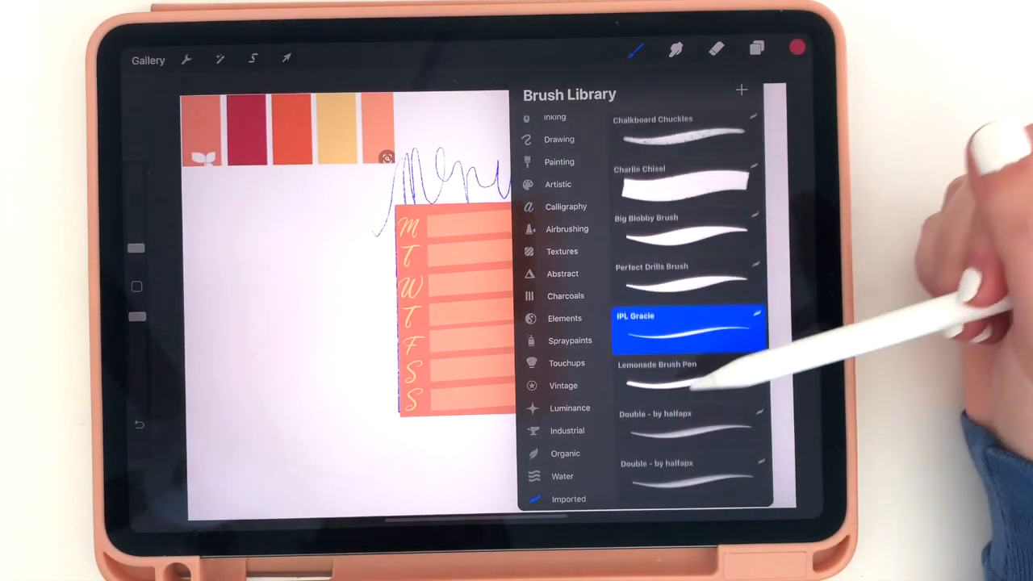
pyautogui.click(686, 282)
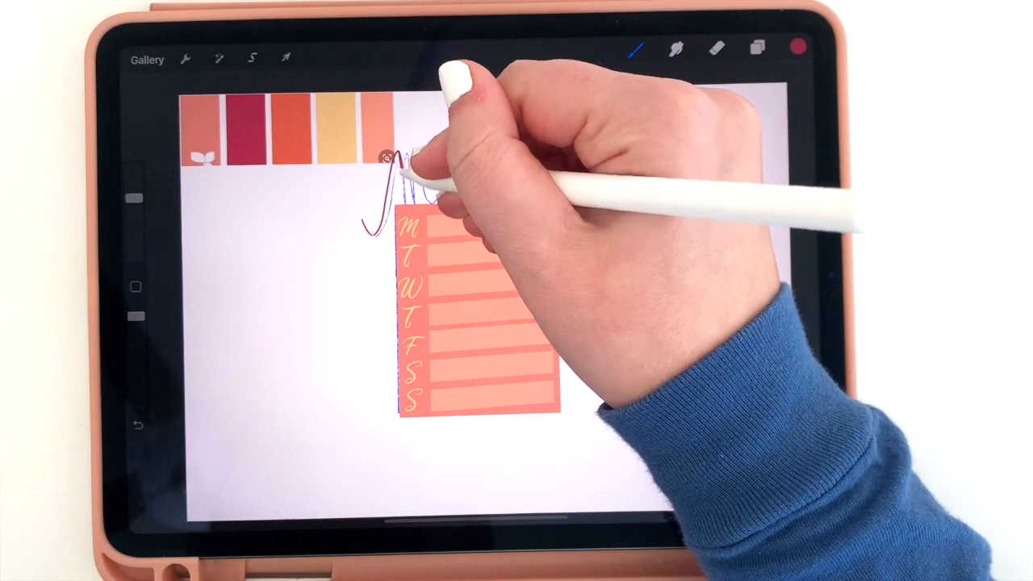
pyautogui.moveTo(396, 177); pyautogui.dragTo(533, 170)
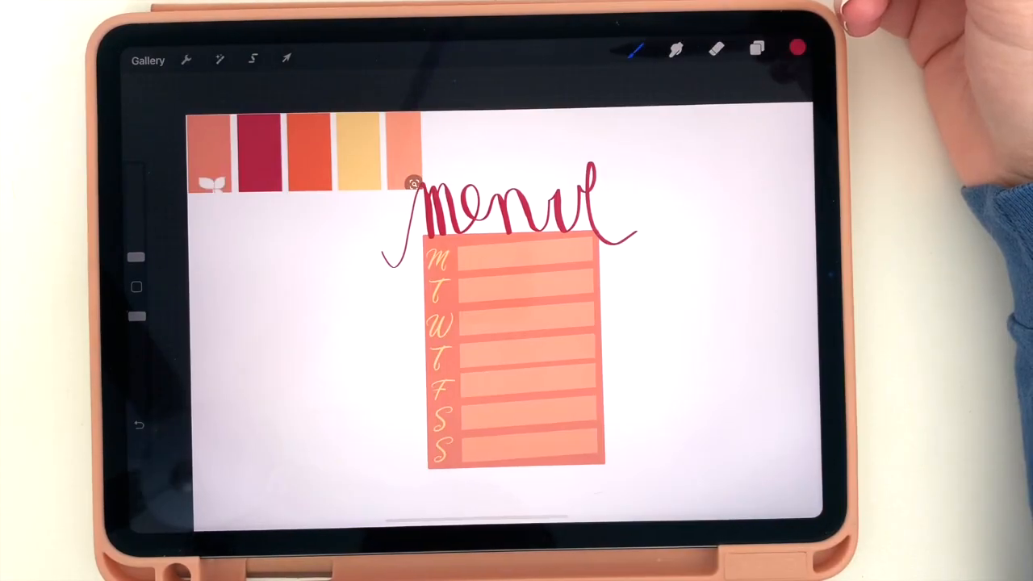
# Step: Insert a text object reading 'menu' as the sticker's title
pyautogui.click(756, 49)
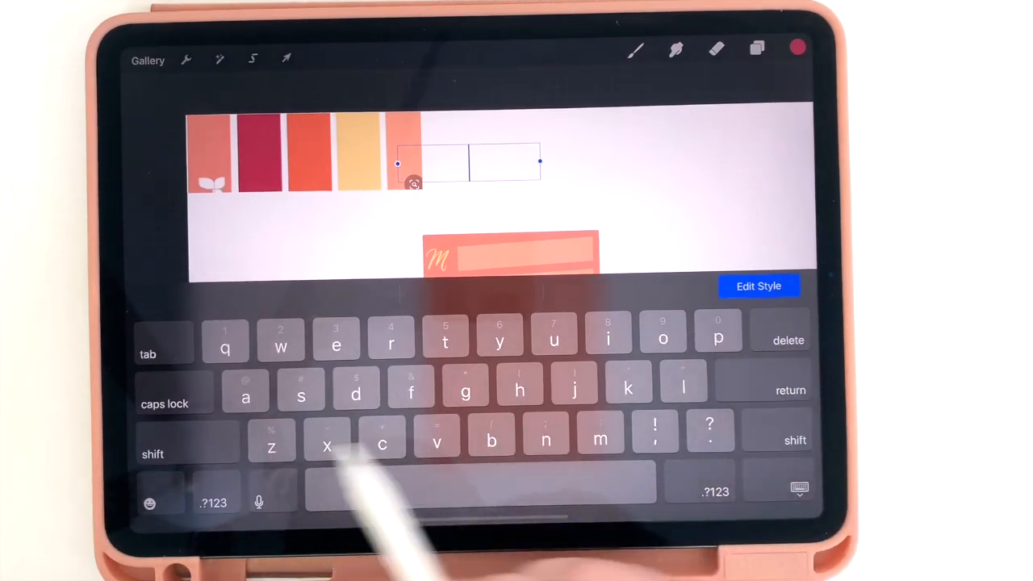
pyautogui.write('menu')
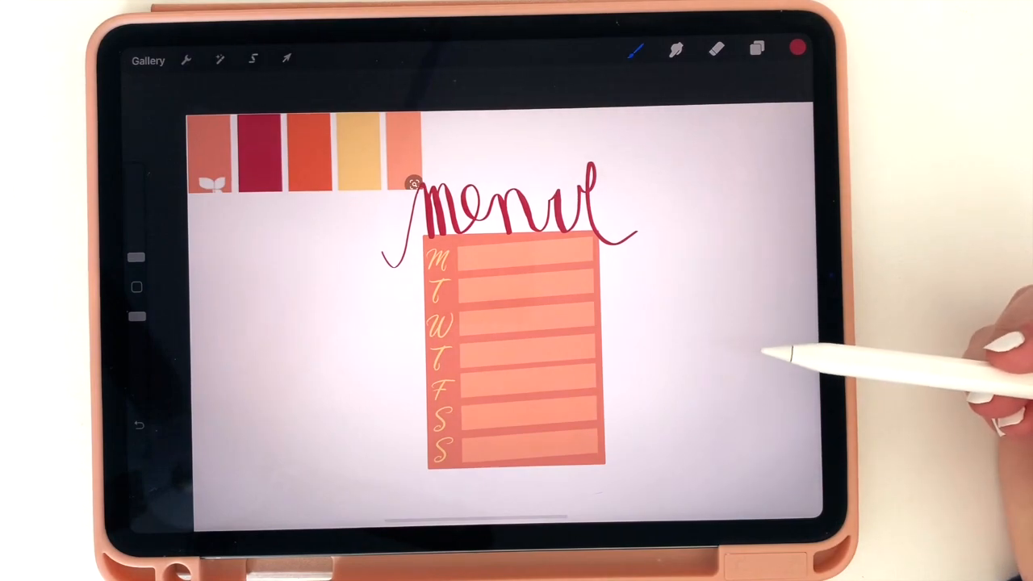
pyautogui.click(756, 49)
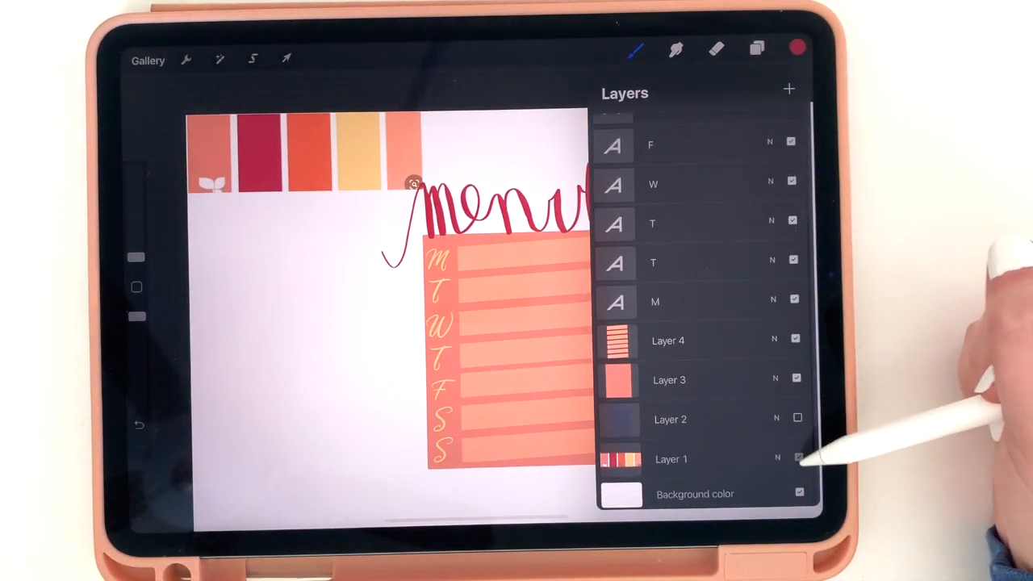
# Step: Hide the palette swatches, place the copied sticker base to the left and fill it with burgundy
pyautogui.click(798, 458)
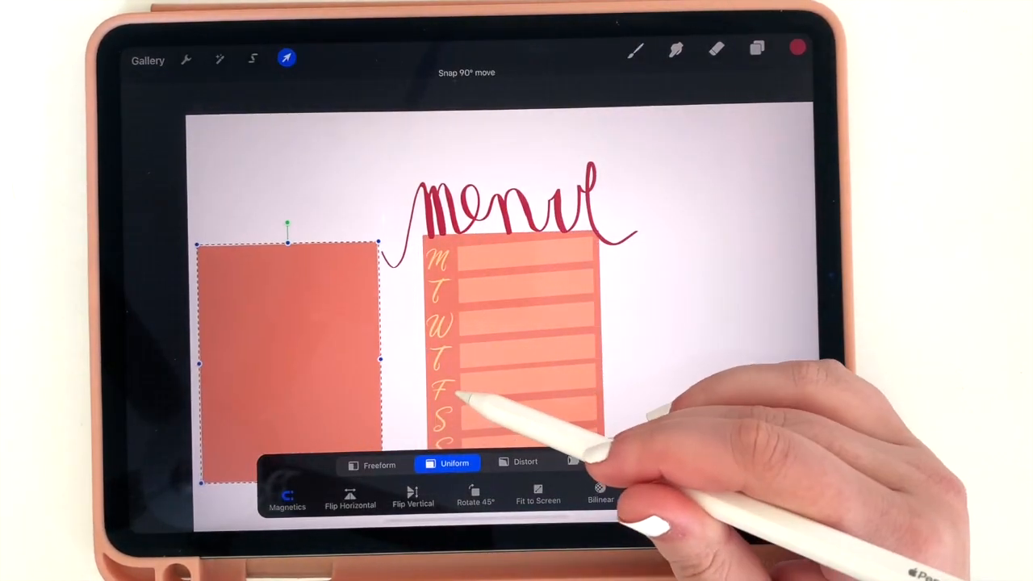
pyautogui.click(757, 48)
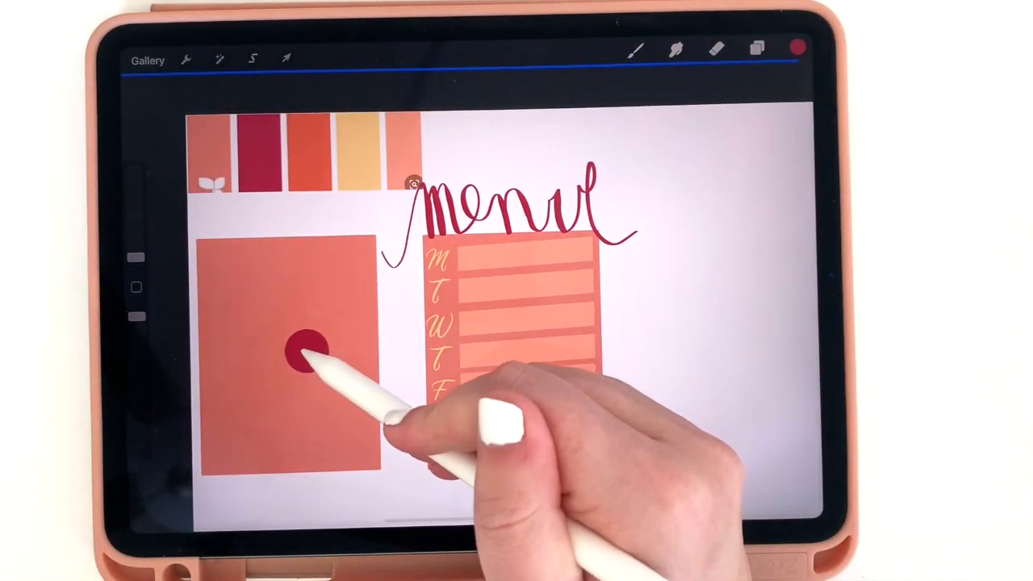
pyautogui.click(756, 48)
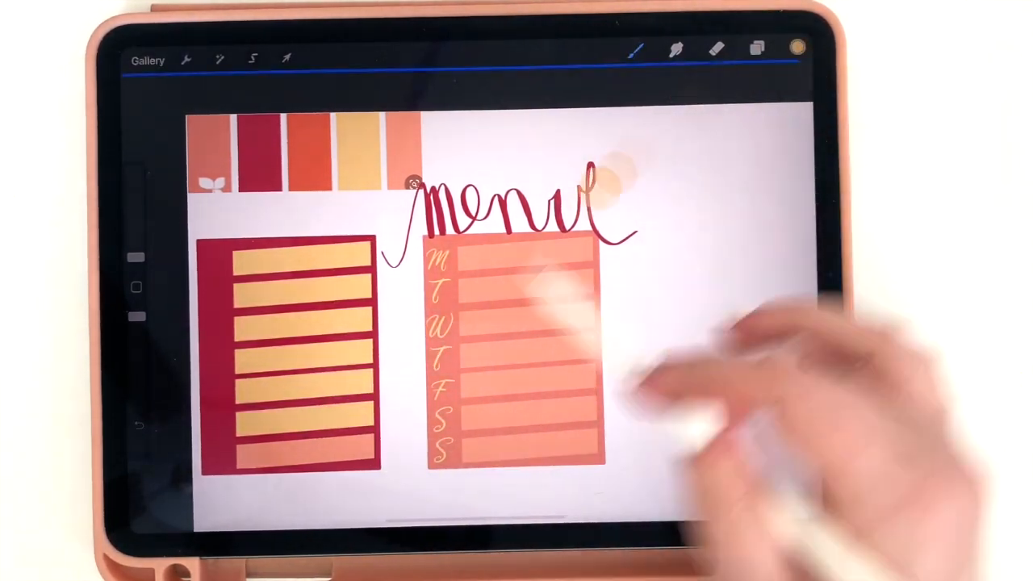
# Step: Move the copied day letters onto the burgundy sticker and the menu title above it
pyautogui.click(756, 50)
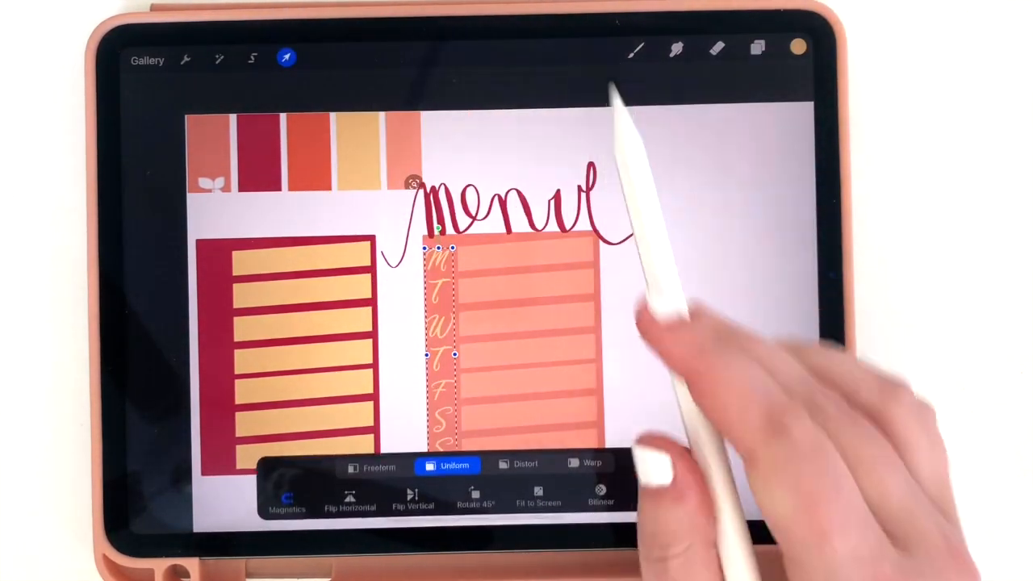
pyautogui.moveTo(440, 322); pyautogui.dragTo(218, 355)
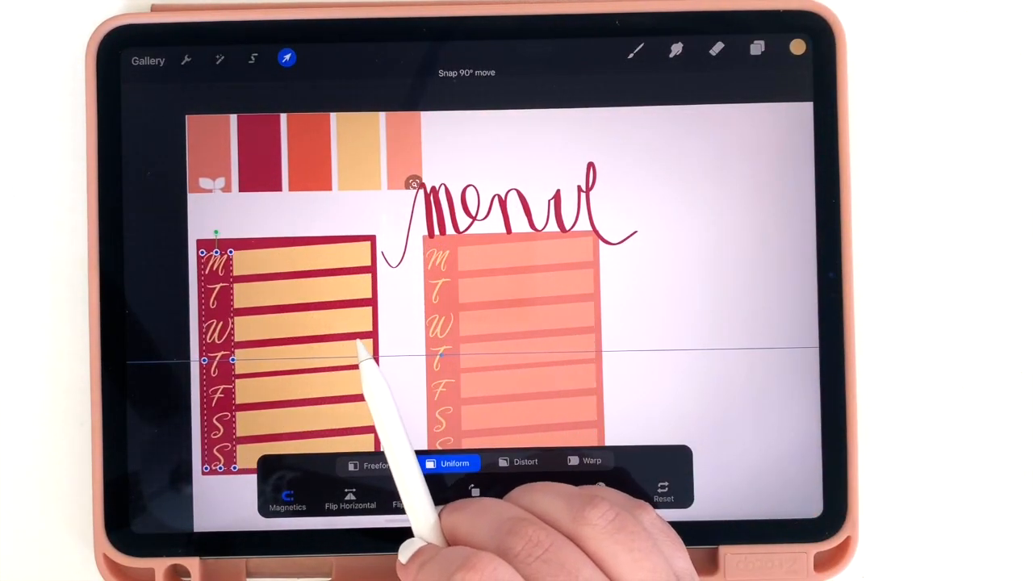
pyautogui.click(756, 49)
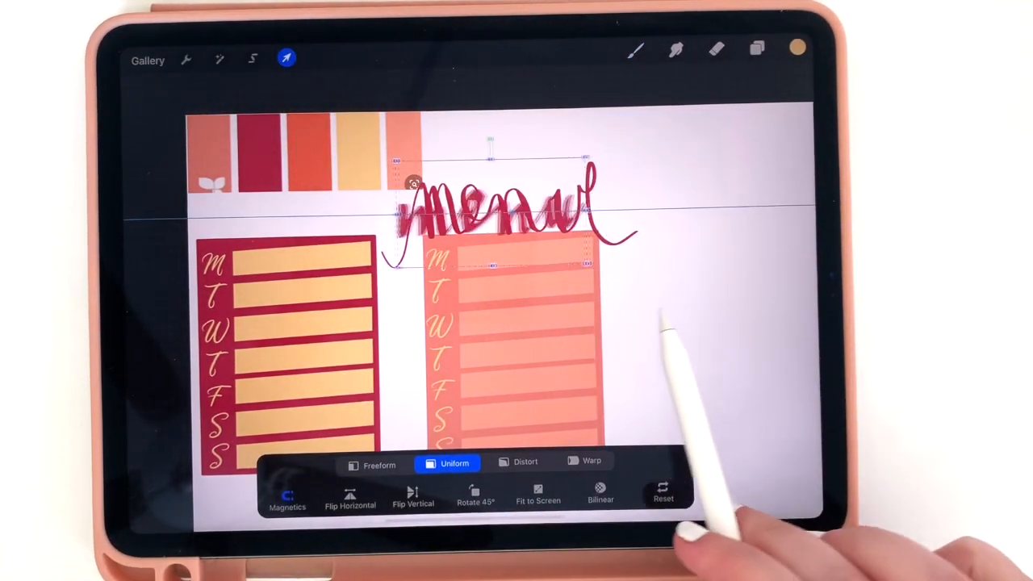
pyautogui.moveTo(484, 202); pyautogui.dragTo(290, 218)
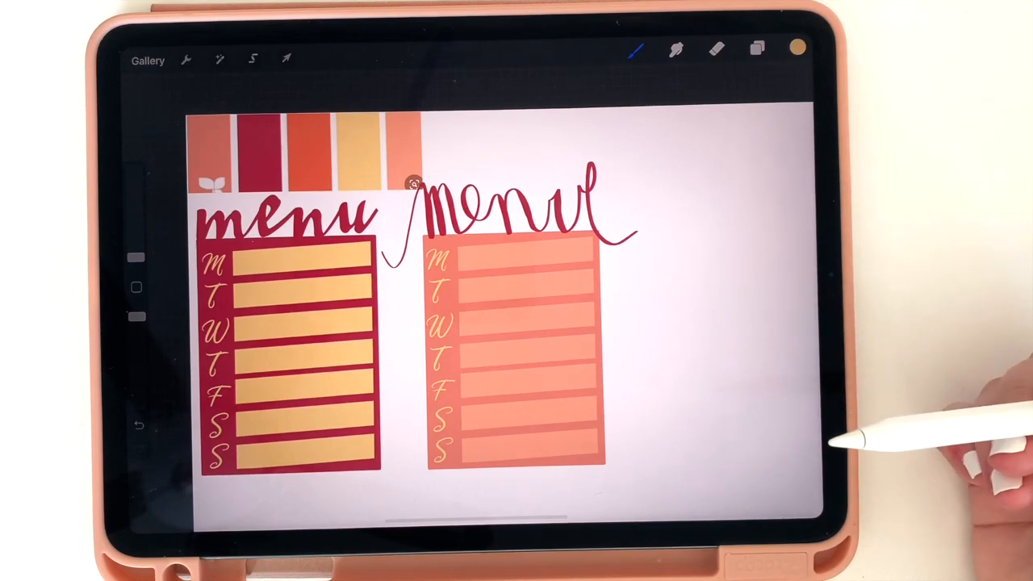
pyautogui.click(756, 49)
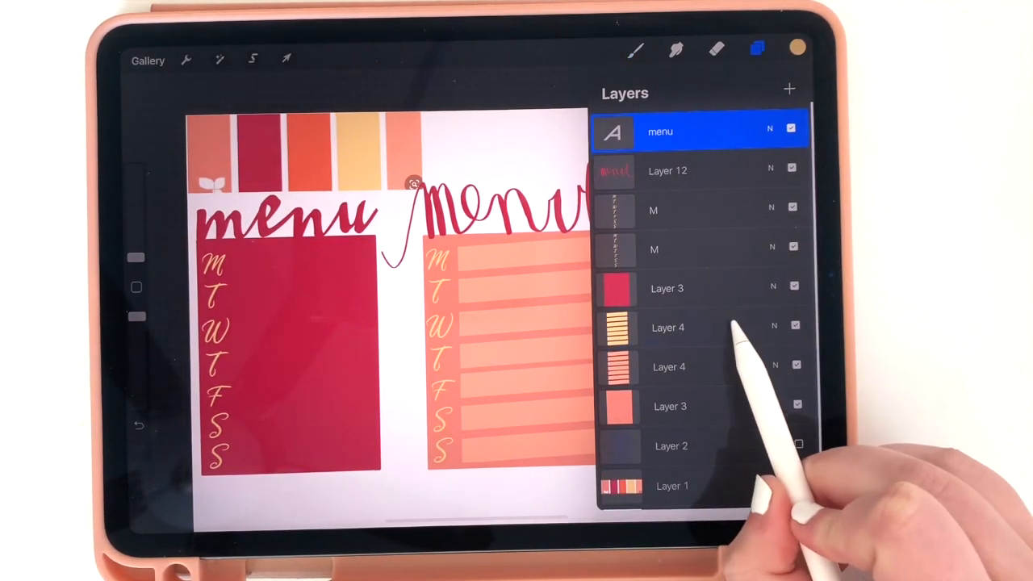
# Step: Group the burgundy sticker's stripes and background layers into one layer group
pyautogui.click(757, 49)
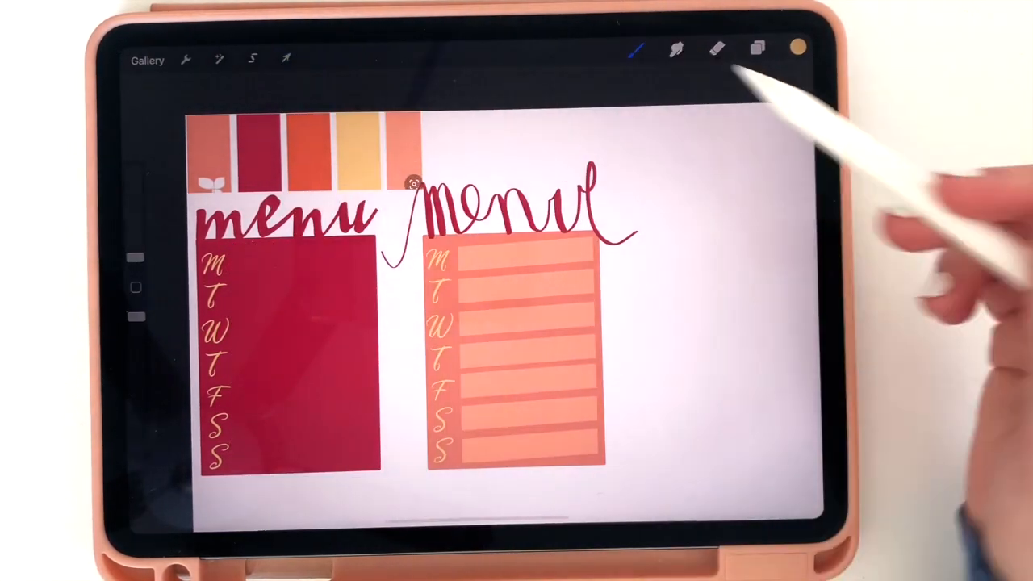
pyautogui.click(756, 49)
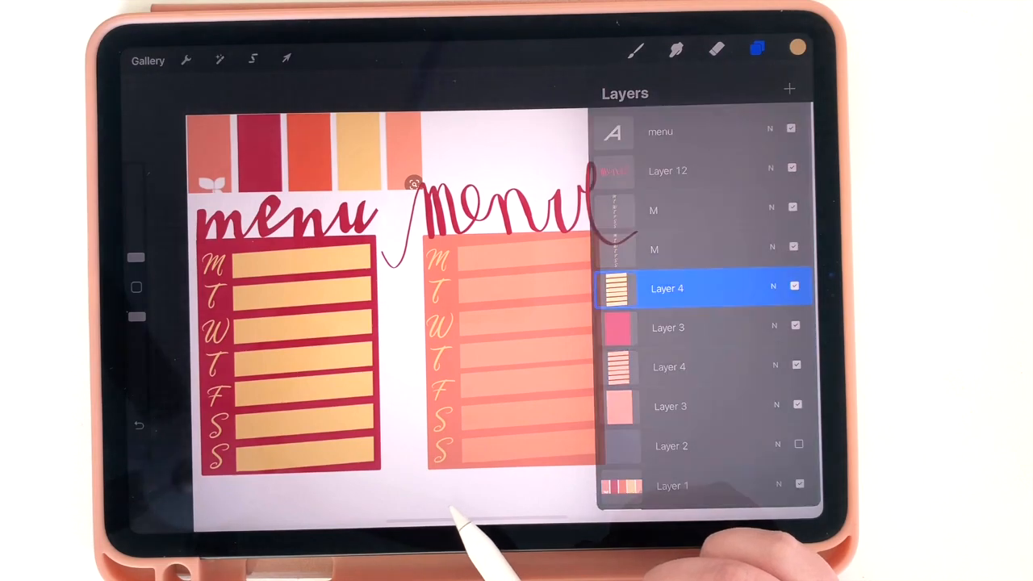
pyautogui.click(667, 288)
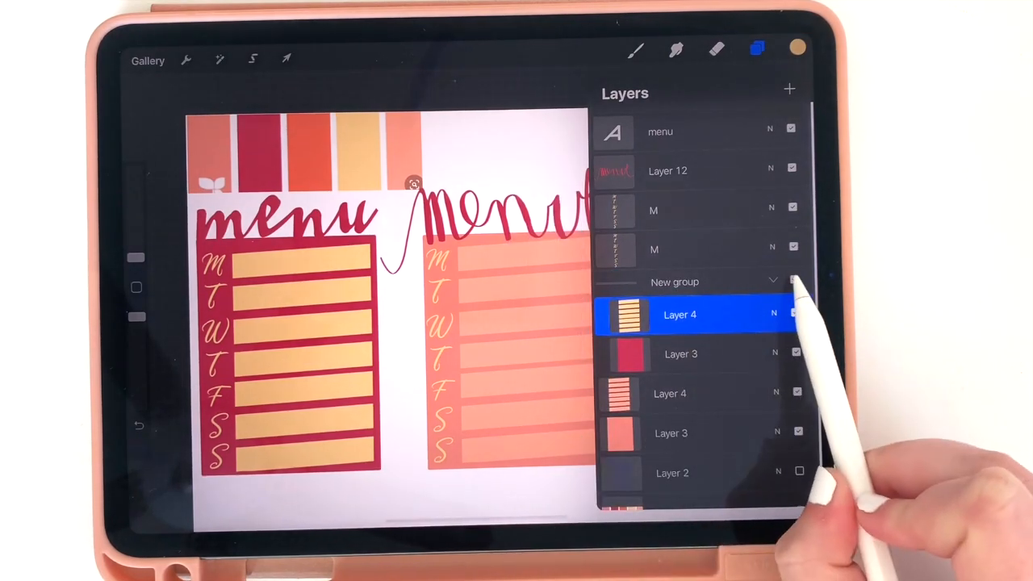
pyautogui.click(674, 282)
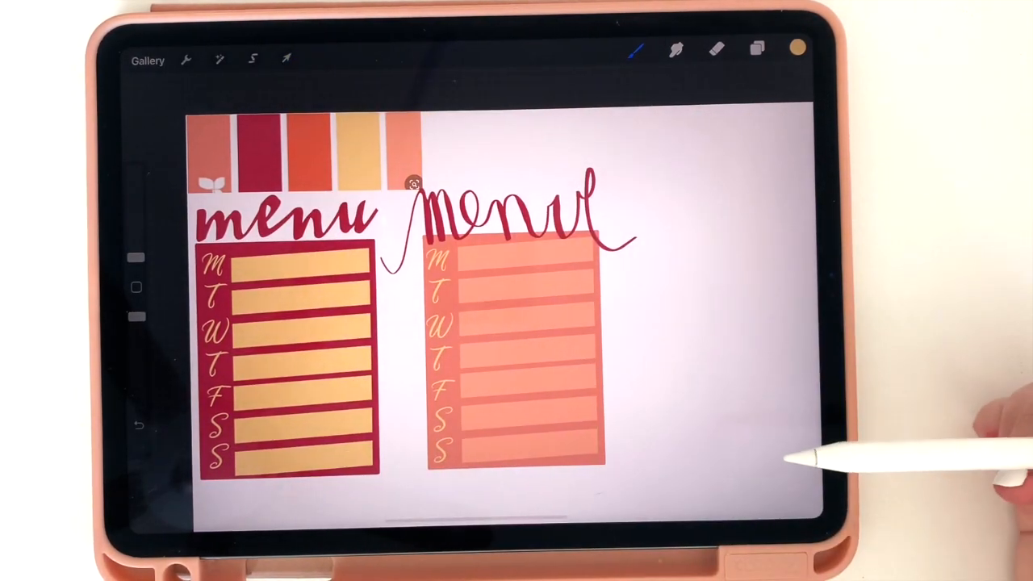
# Step: Group the coral sticker's stripes, letters and title layers into a second layer group
pyautogui.click(757, 49)
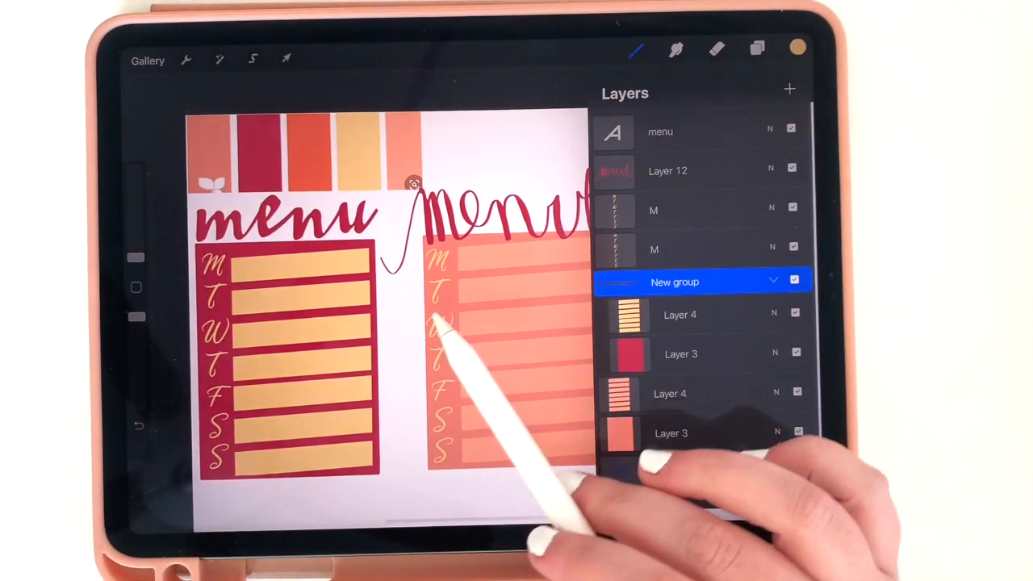
pyautogui.click(756, 49)
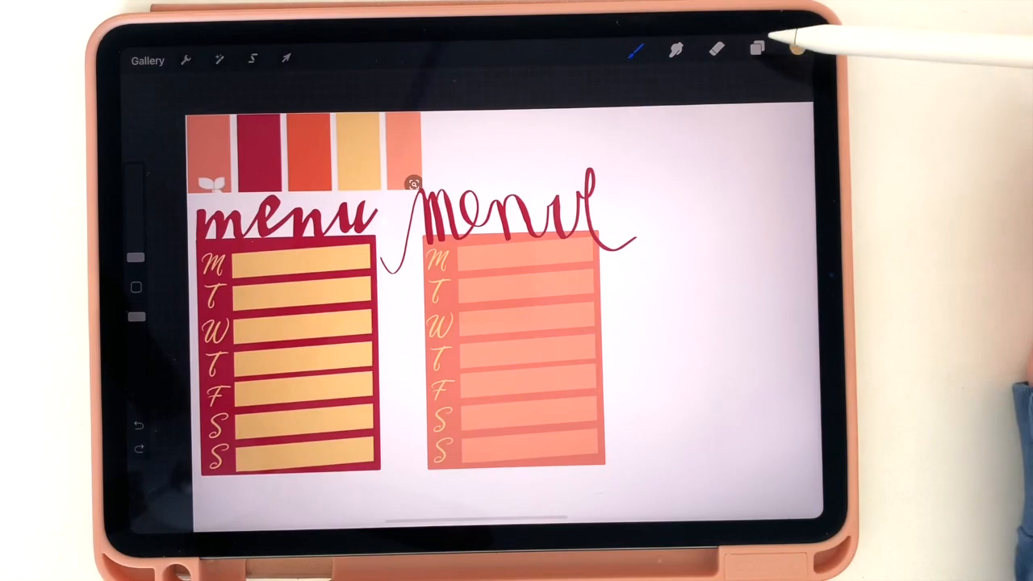
pyautogui.click(756, 50)
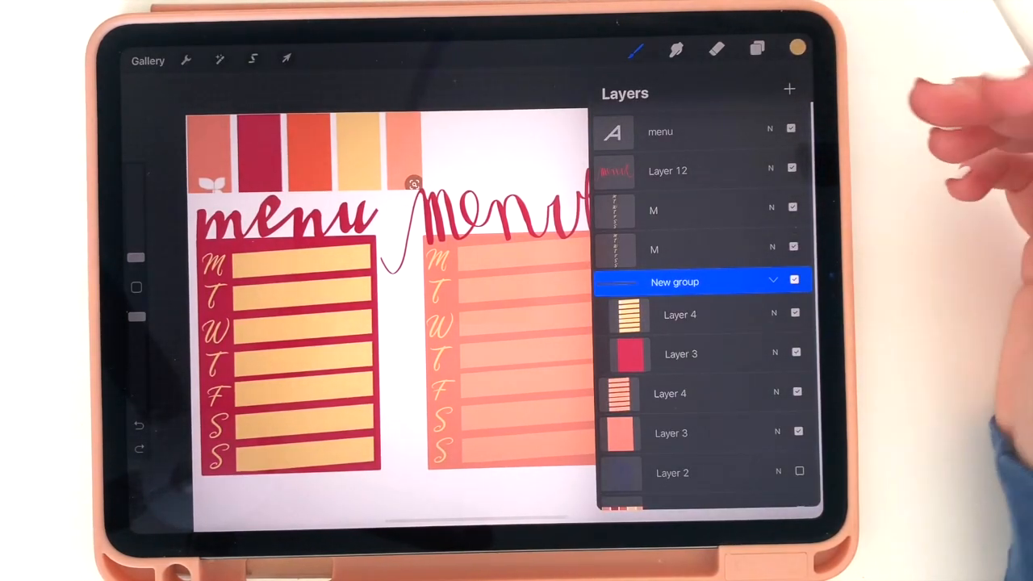
pyautogui.click(680, 393)
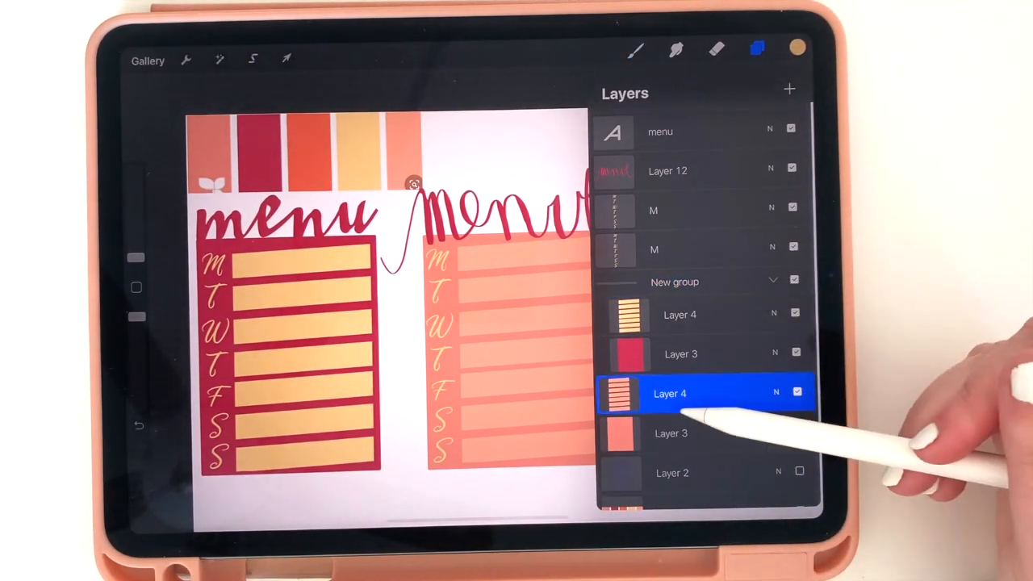
pyautogui.click(670, 393)
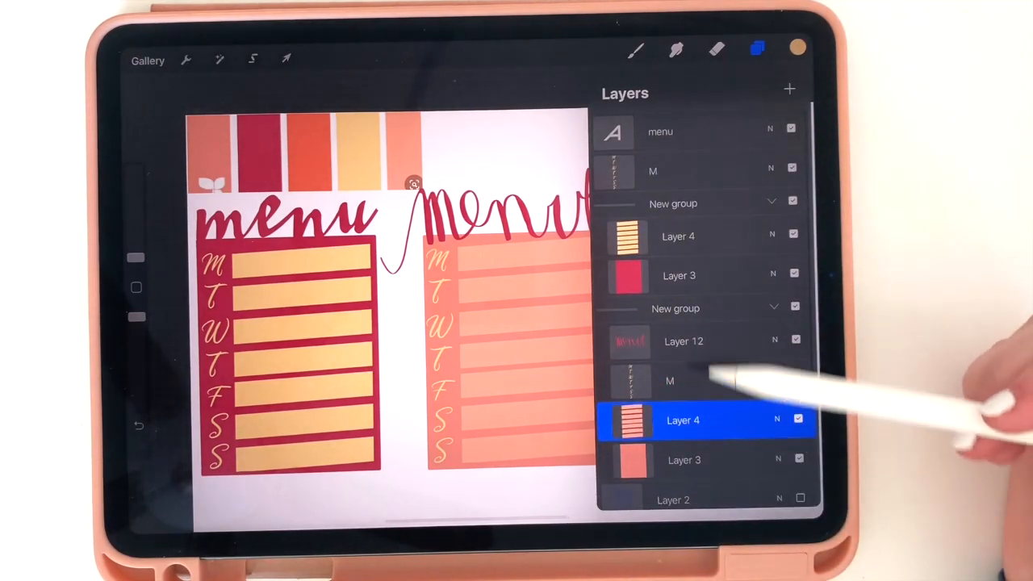
pyautogui.click(676, 307)
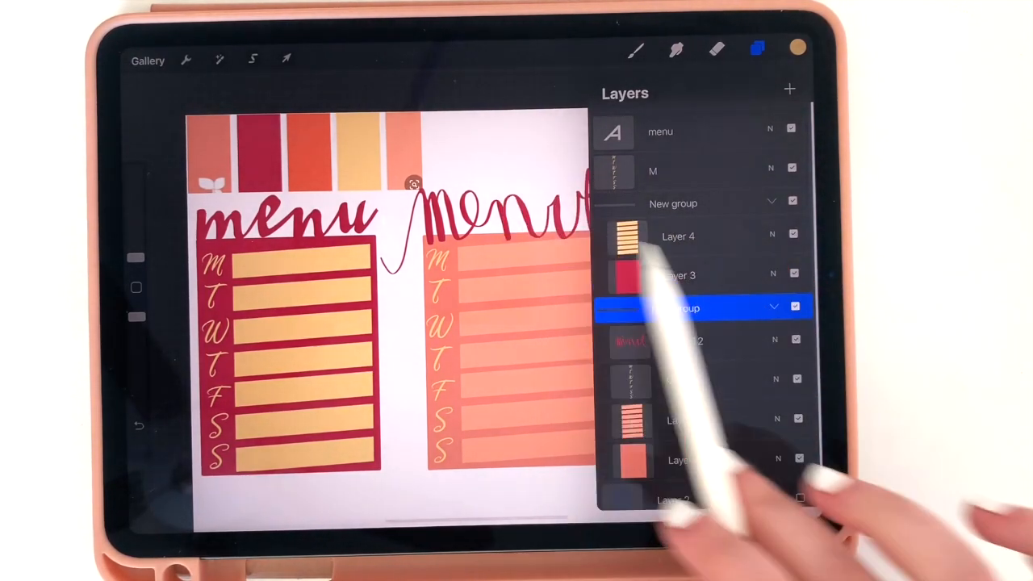